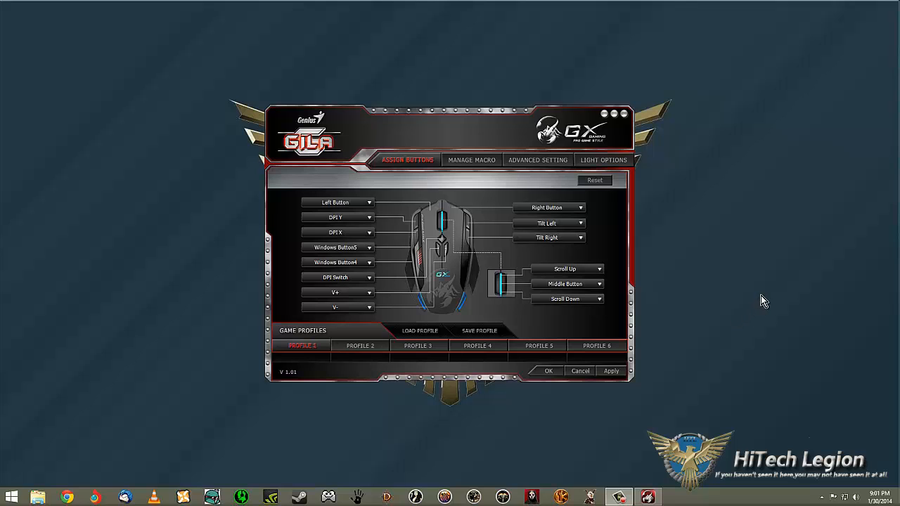
{"action": "mouse_move", "coordinate": [494, 122]}
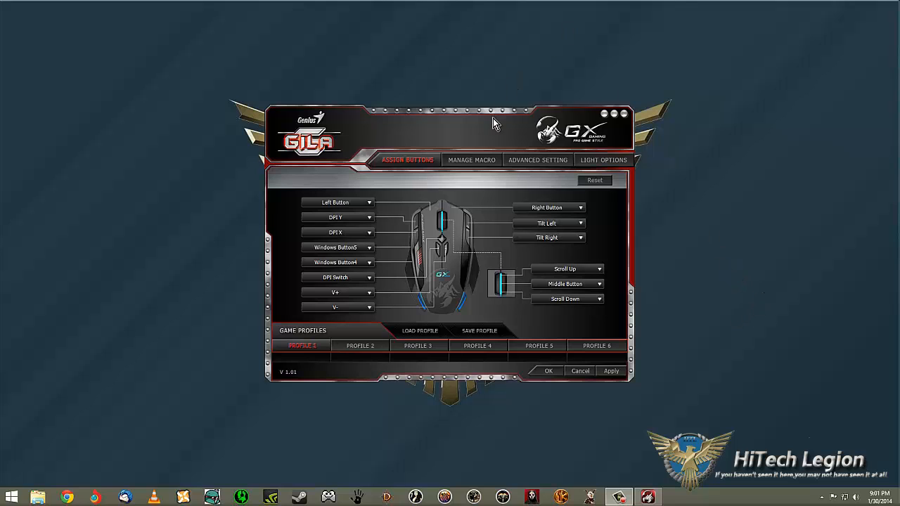
{"action": "mouse_move", "coordinate": [286, 144]}
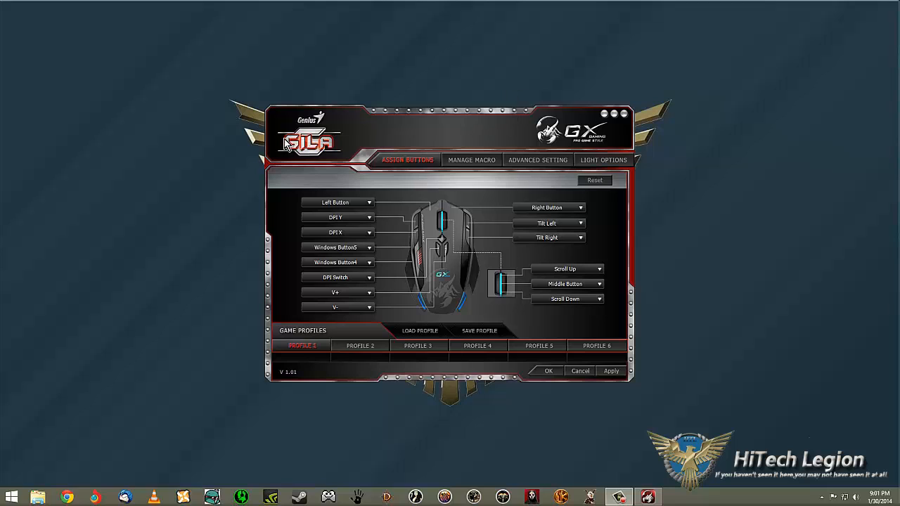
{"action": "mouse_move", "coordinate": [406, 172]}
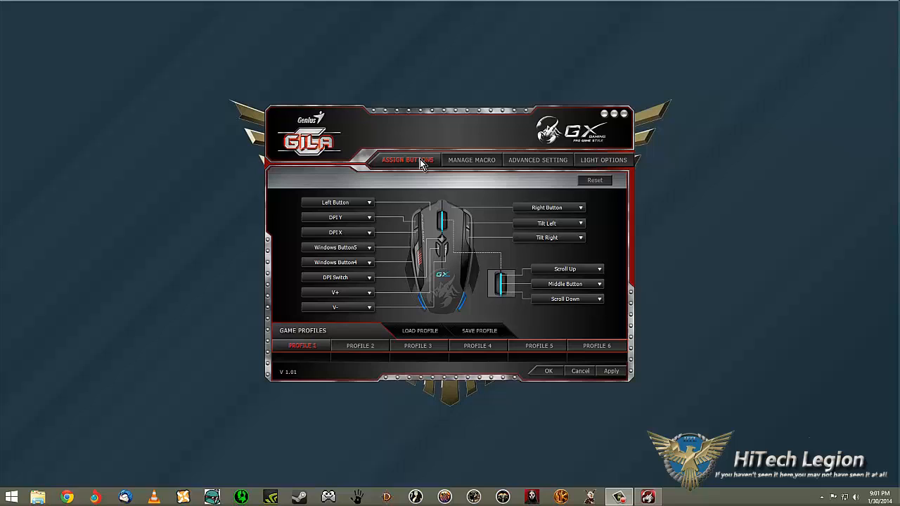
{"action": "mouse_move", "coordinate": [599, 162]}
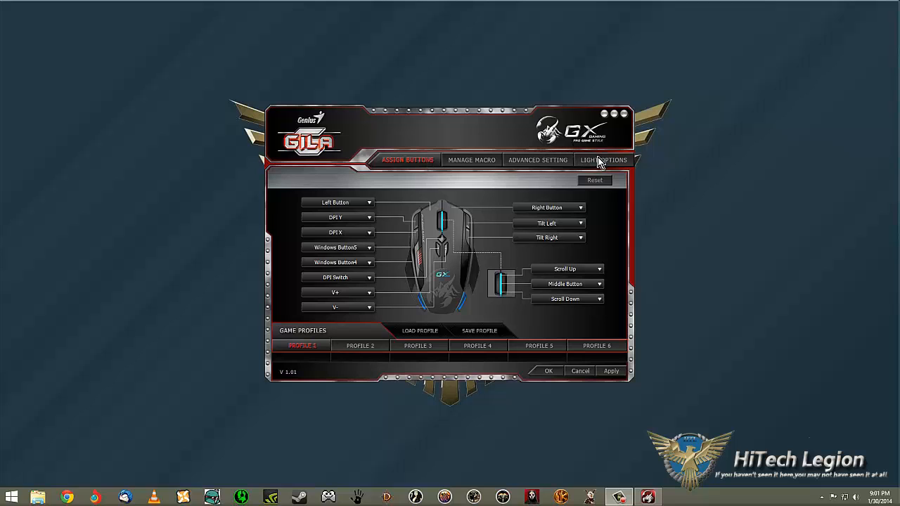
{"action": "mouse_move", "coordinate": [320, 152]}
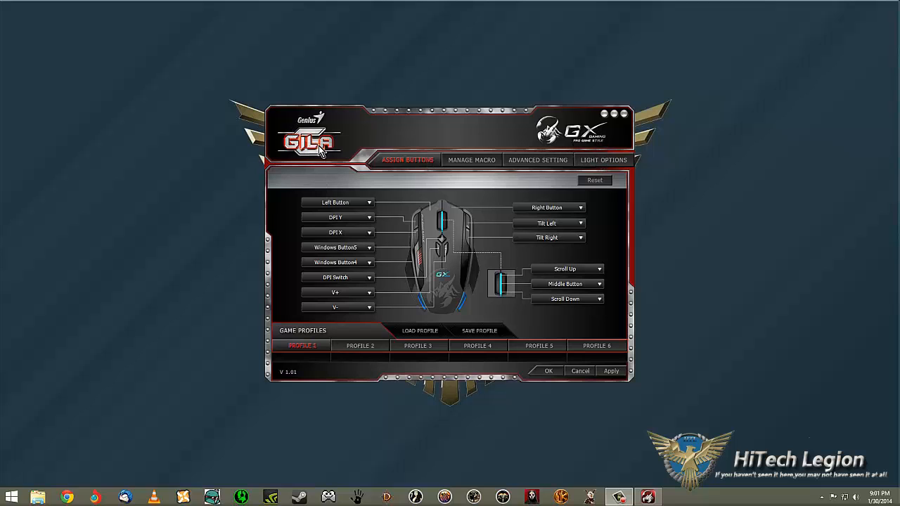
{"action": "mouse_move", "coordinate": [552, 183]}
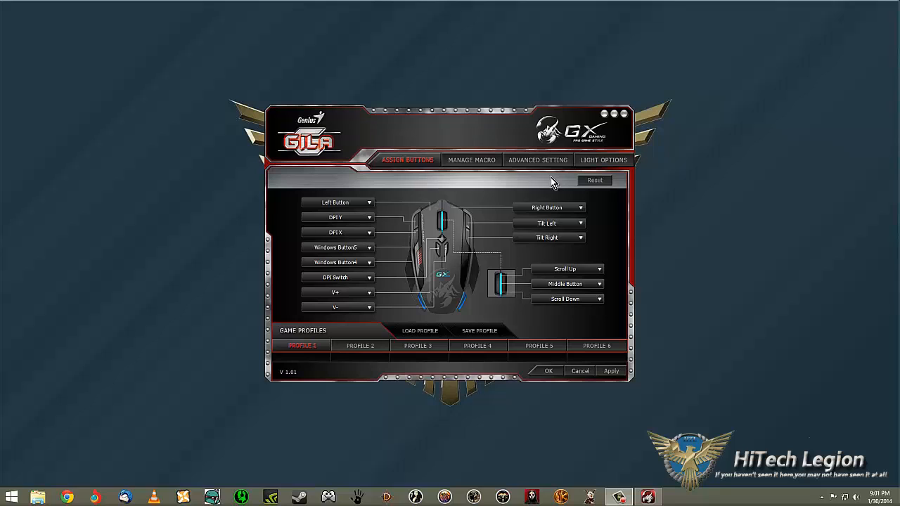
{"action": "mouse_move", "coordinate": [580, 165]}
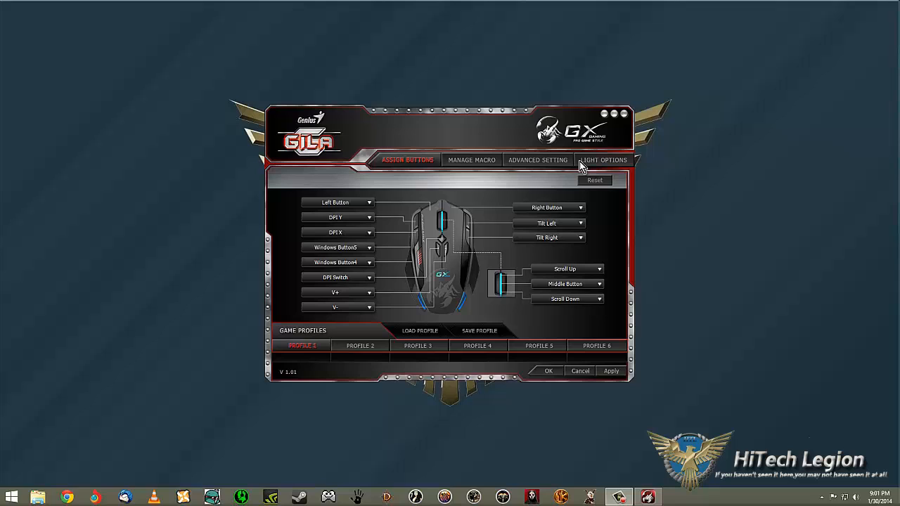
{"action": "mouse_move", "coordinate": [555, 156]}
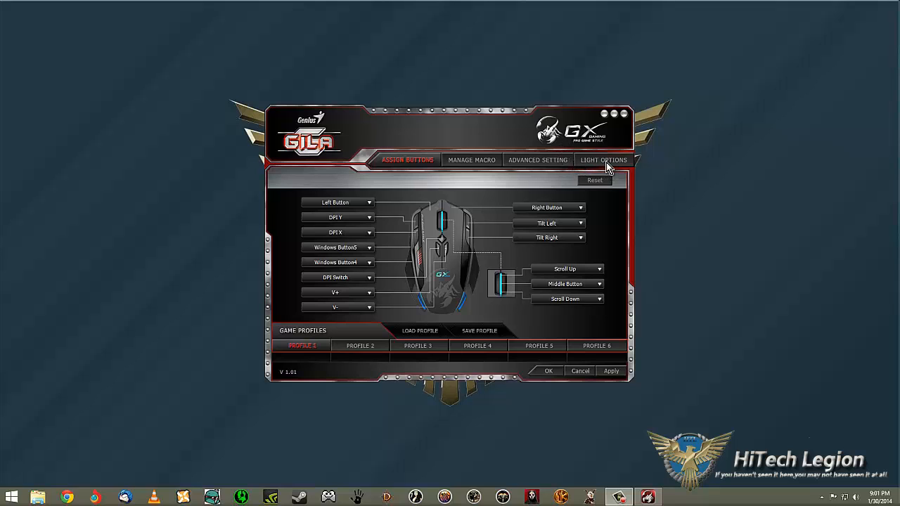
Step: Try yellow shades for Light 1, settle on brown (R 126, G 64, B 0), and apply
{"action": "left_click", "coordinate": [603, 160]}
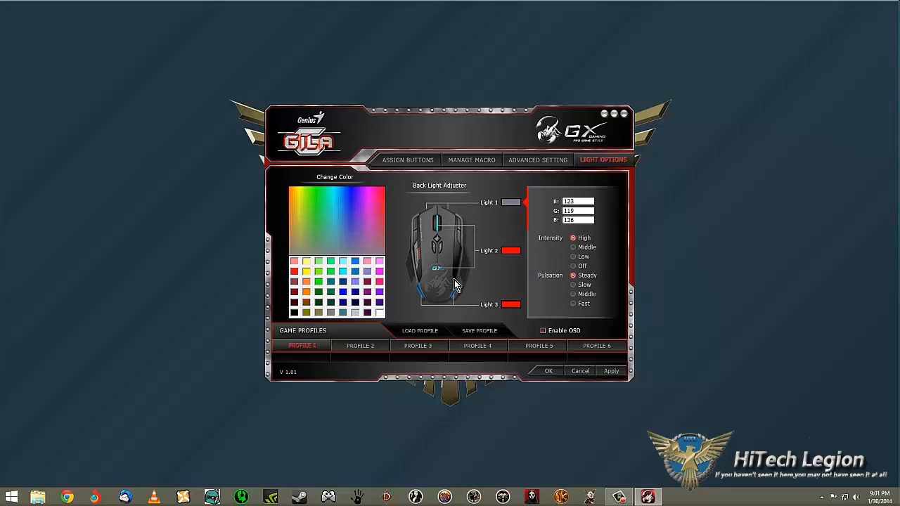
{"action": "mouse_move", "coordinate": [422, 209]}
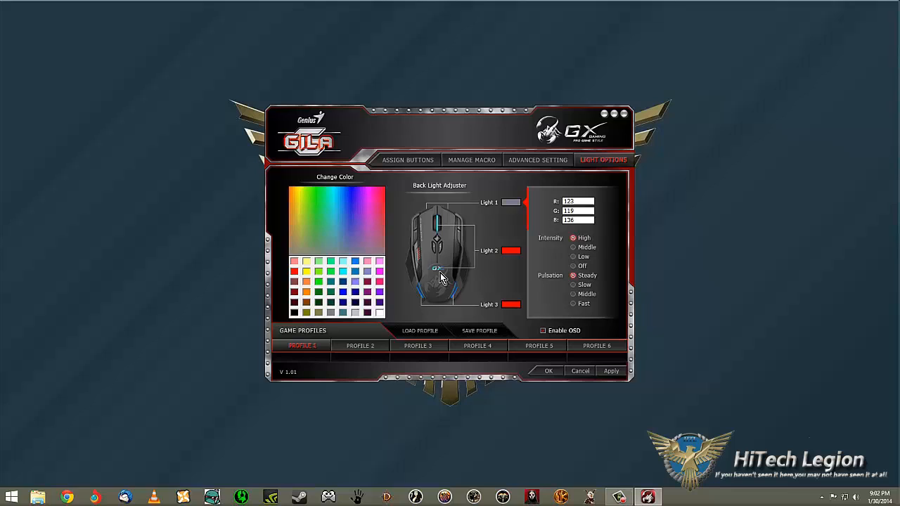
{"action": "mouse_move", "coordinate": [454, 275]}
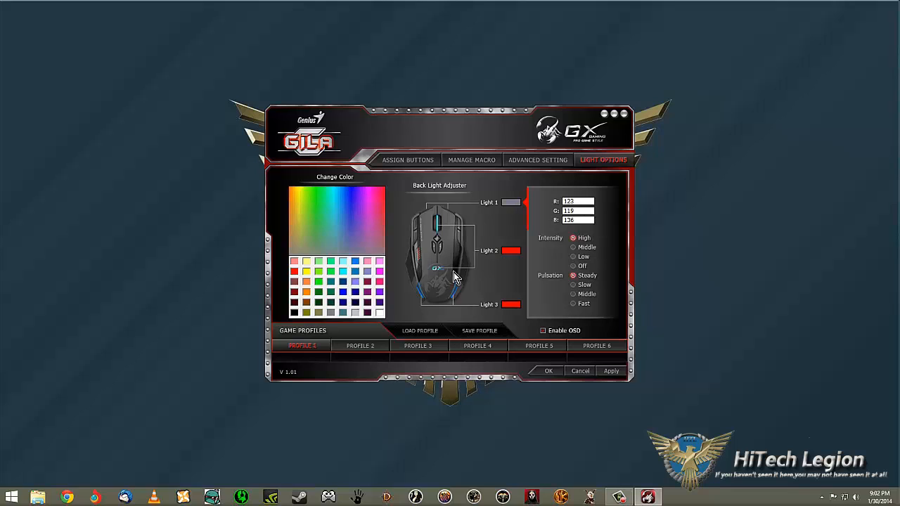
{"action": "mouse_move", "coordinate": [527, 207]}
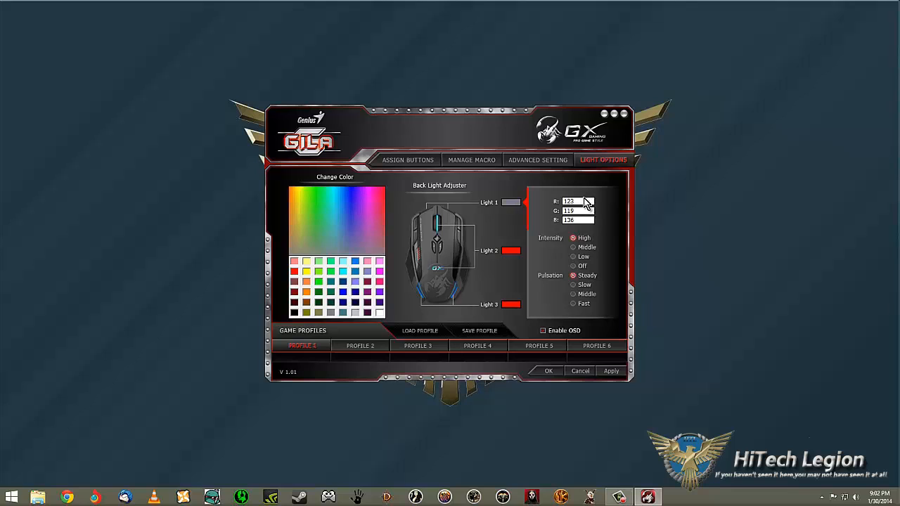
{"action": "mouse_move", "coordinate": [563, 243]}
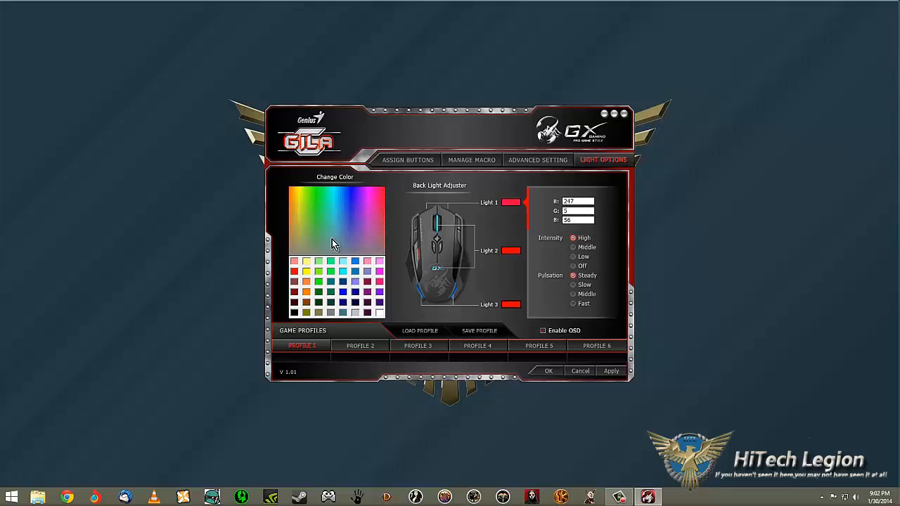
{"action": "left_click", "coordinate": [301, 198]}
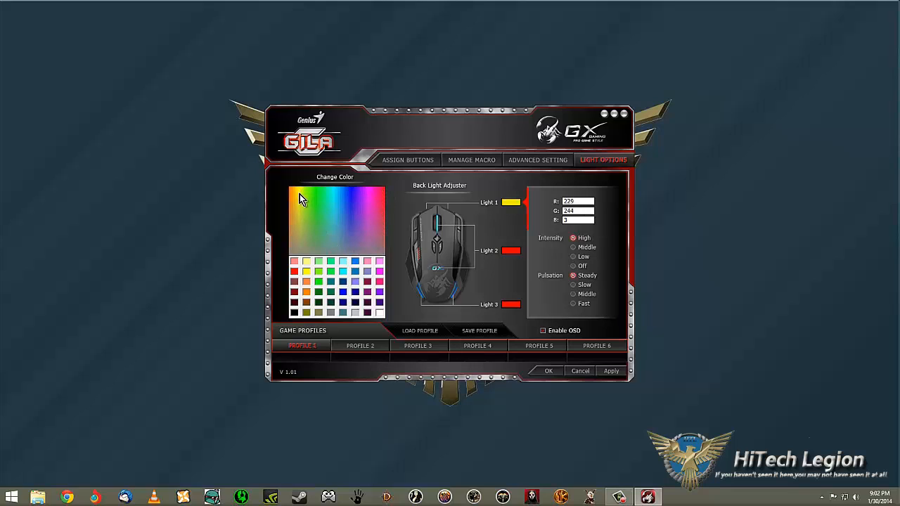
{"action": "left_click", "coordinate": [305, 285]}
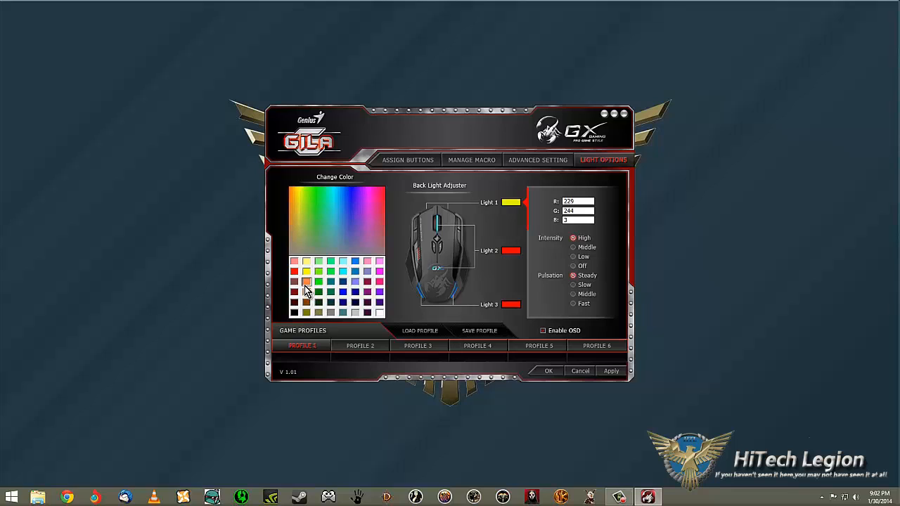
{"action": "left_click", "coordinate": [308, 274]}
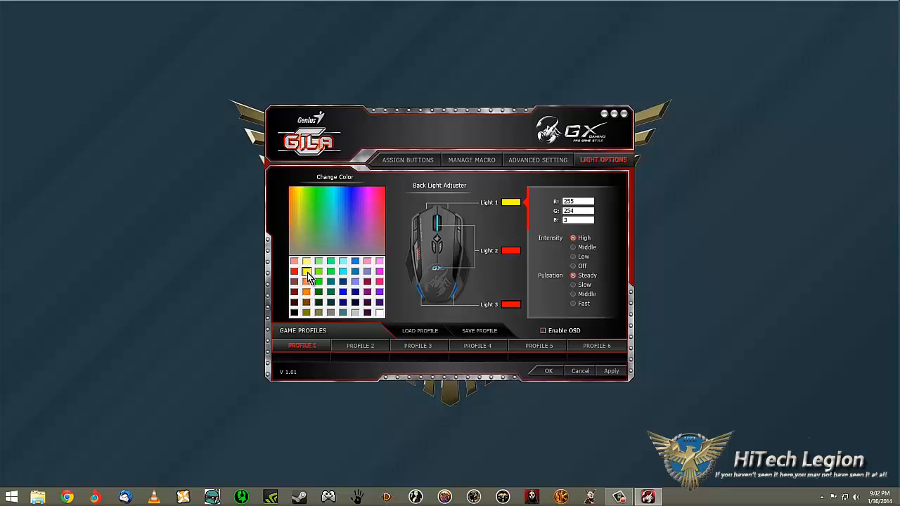
{"action": "left_click", "coordinate": [307, 304]}
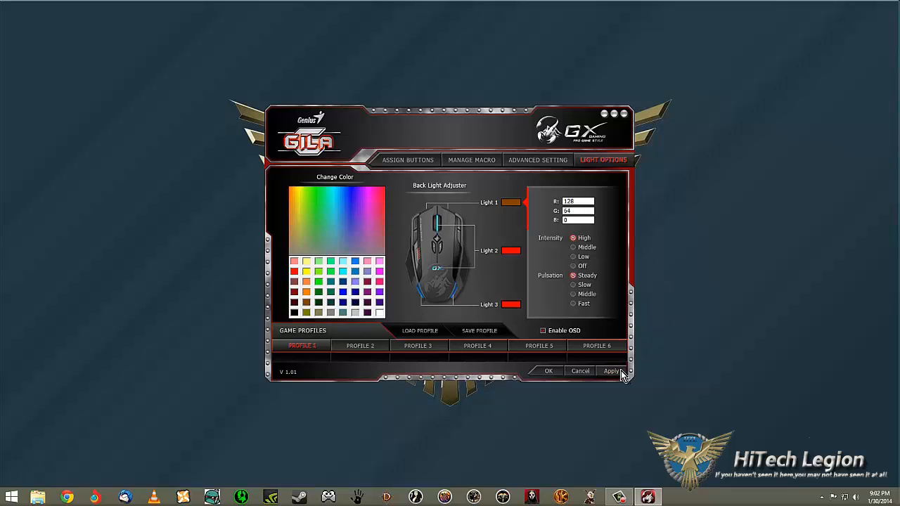
{"action": "left_click", "coordinate": [611, 371]}
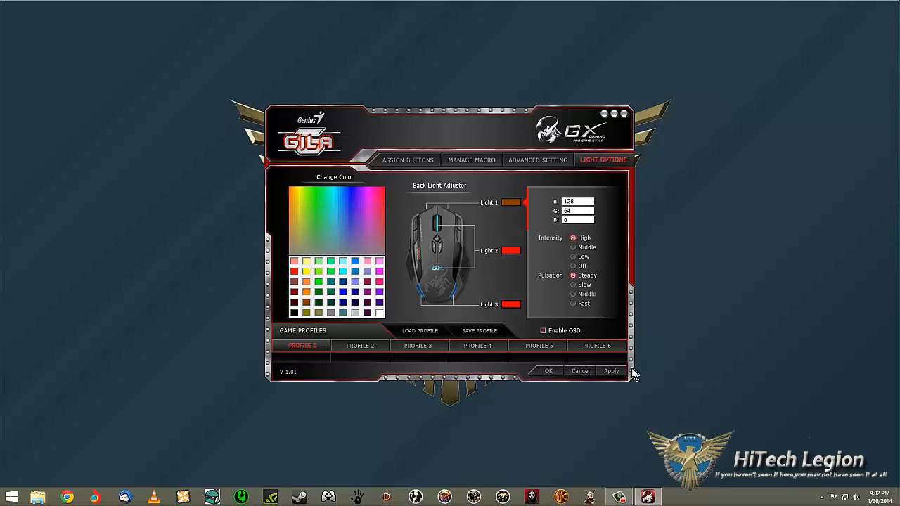
{"action": "mouse_move", "coordinate": [640, 320]}
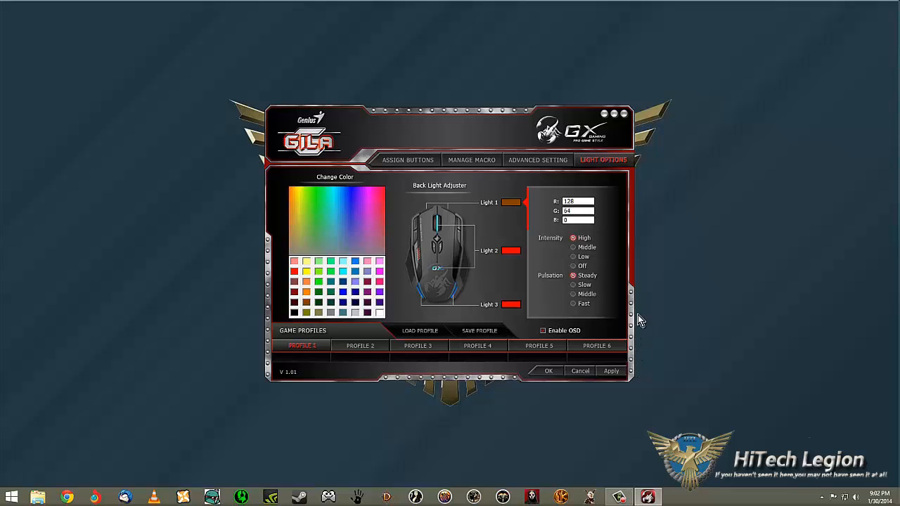
Step: Apply purple (R 65, G 0, B 128) to Light 1, then apply light intensity Off
{"action": "left_click", "coordinate": [356, 303]}
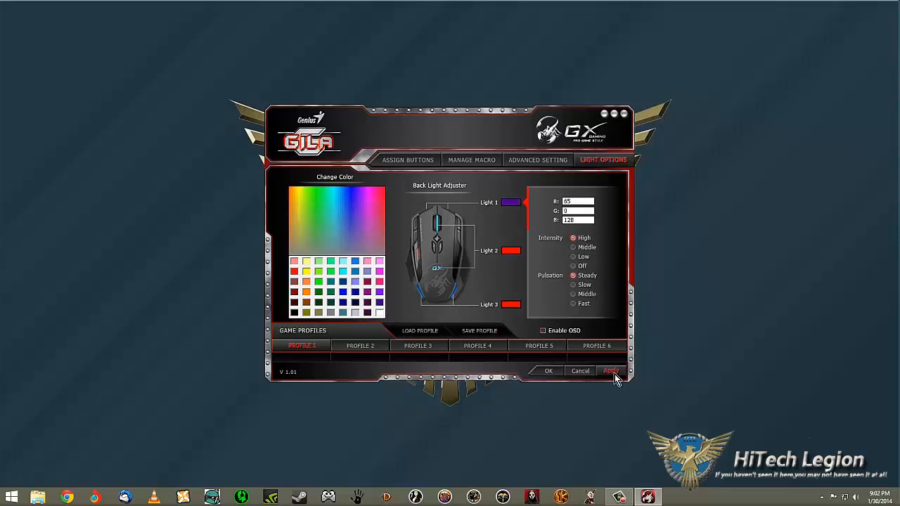
{"action": "left_click", "coordinate": [610, 370]}
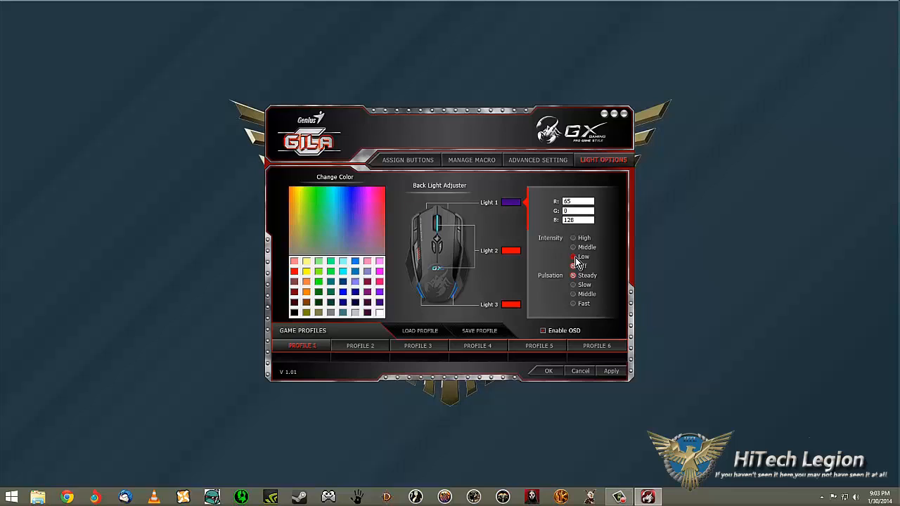
{"action": "left_click", "coordinate": [574, 266]}
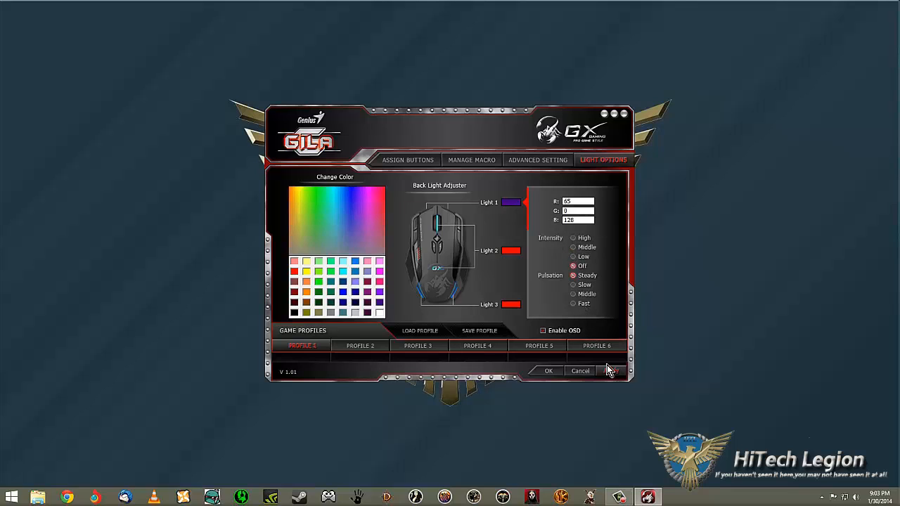
{"action": "left_click", "coordinate": [573, 238]}
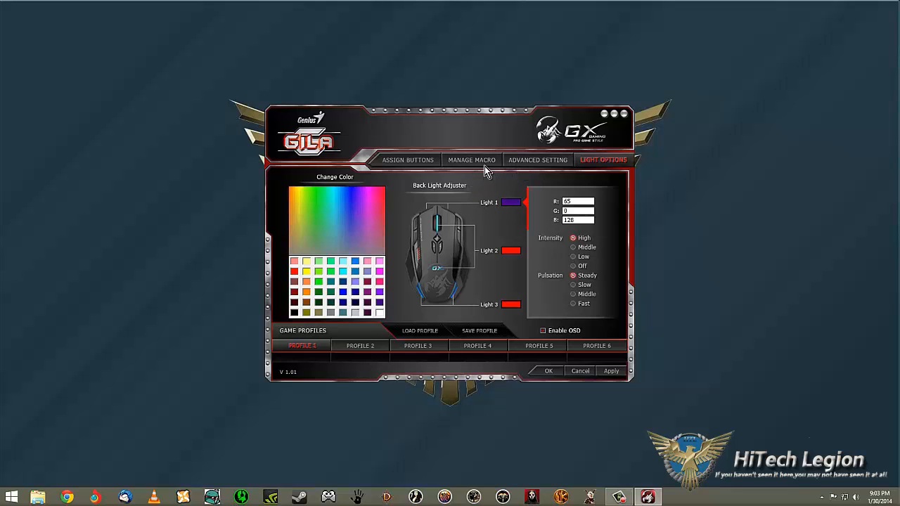
Step: Apply the Advanced Setting values: double-click speed 5, scroll 3 lines, 4200 DPI
{"action": "left_click", "coordinate": [536, 159]}
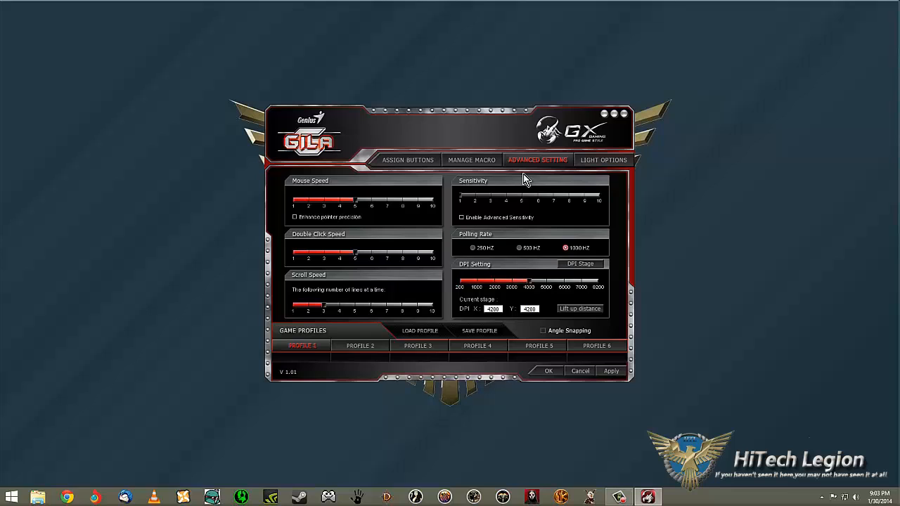
{"action": "mouse_move", "coordinate": [365, 215]}
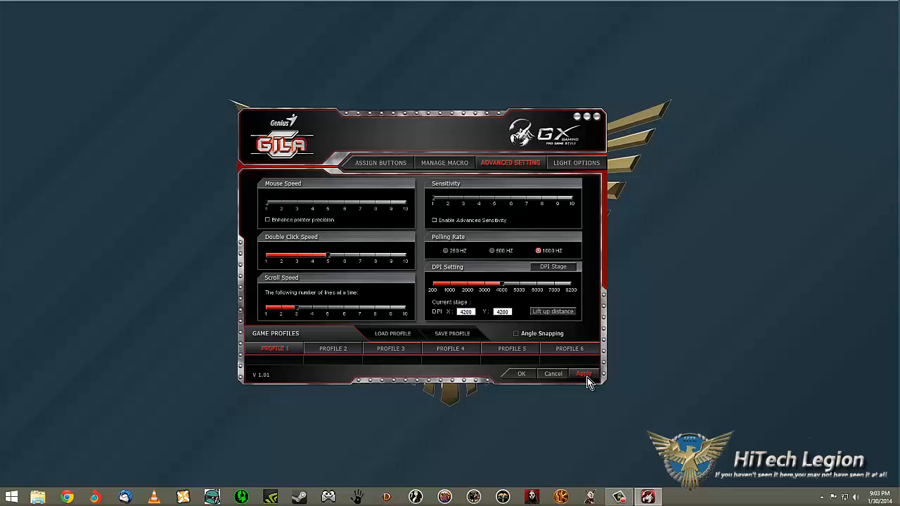
{"action": "left_click", "coordinate": [584, 373]}
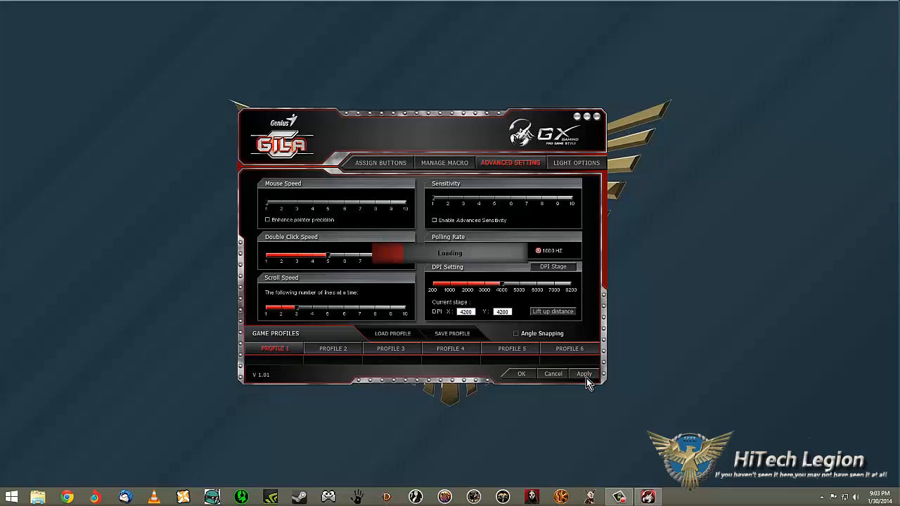
{"action": "mouse_move", "coordinate": [582, 377]}
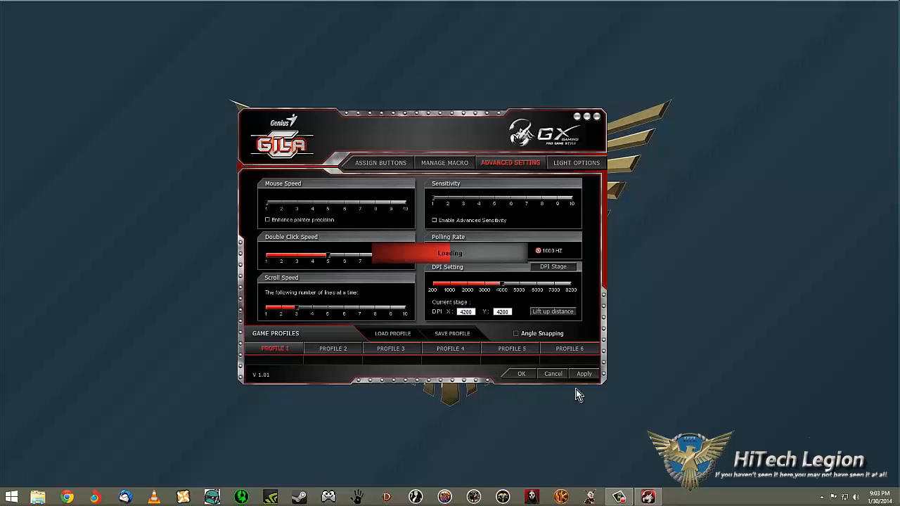
{"action": "mouse_move", "coordinate": [518, 366]}
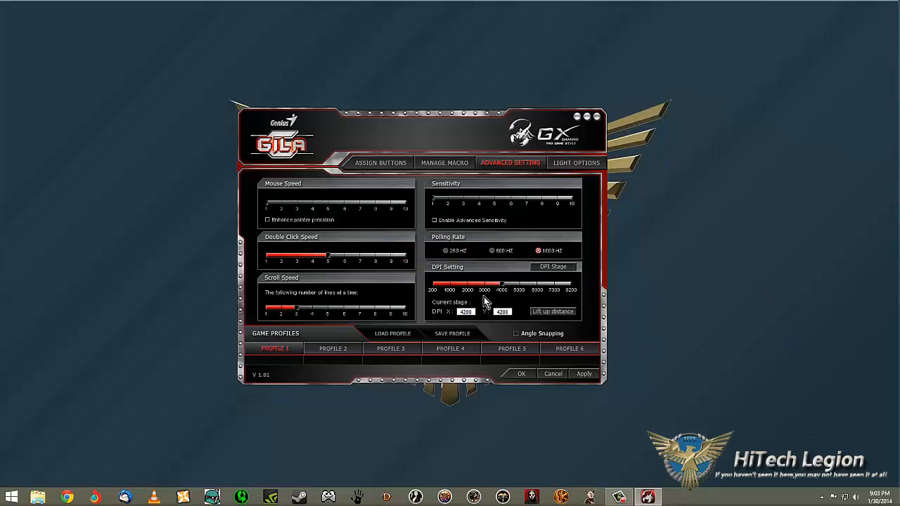
{"action": "mouse_move", "coordinate": [341, 337]}
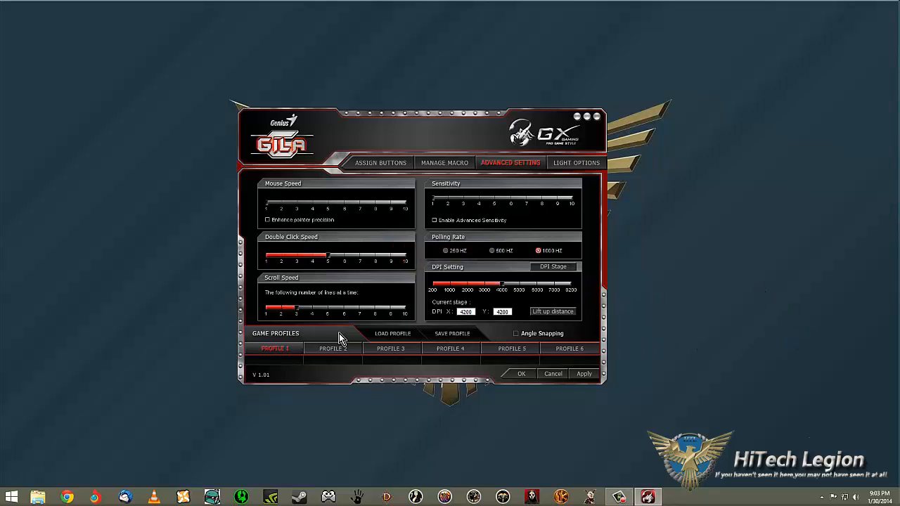
{"action": "mouse_move", "coordinate": [334, 334]}
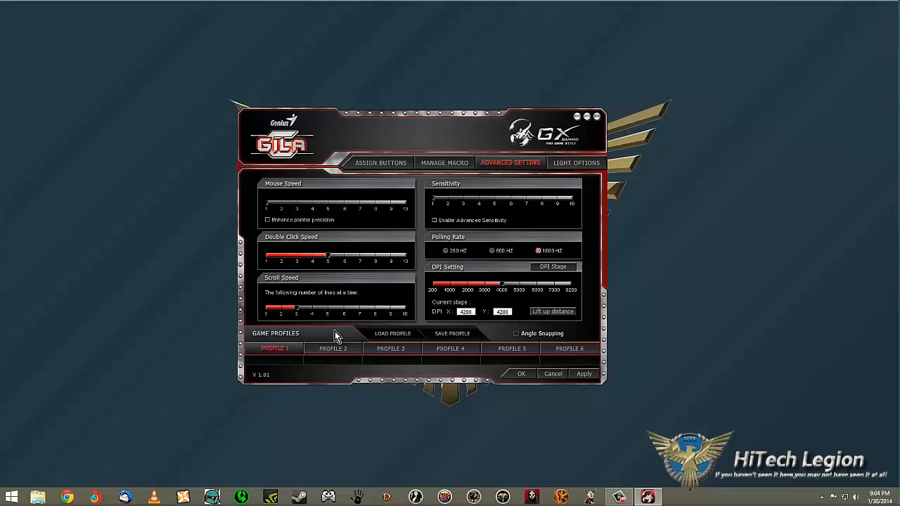
{"action": "mouse_move", "coordinate": [575, 357]}
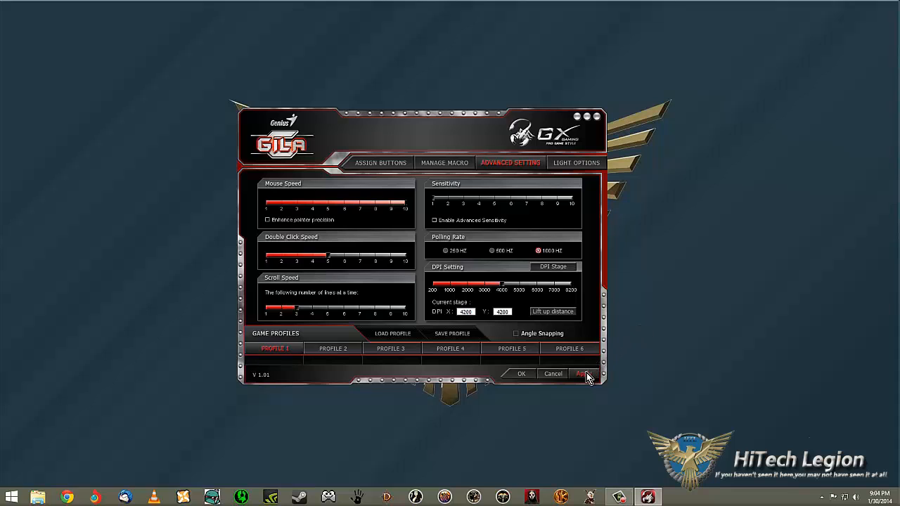
Step: Apply the maximum pointer speed (10) to the mouse
{"action": "left_click", "coordinate": [585, 373]}
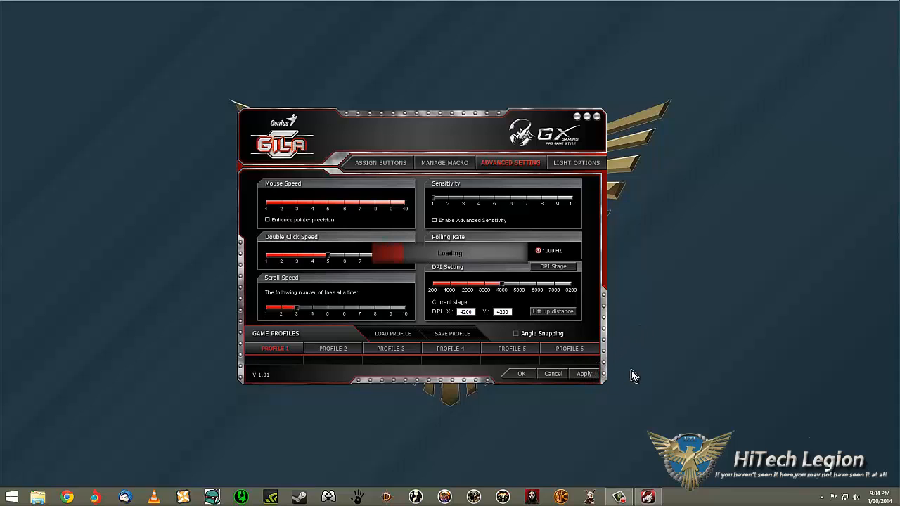
{"action": "mouse_move", "coordinate": [326, 488]}
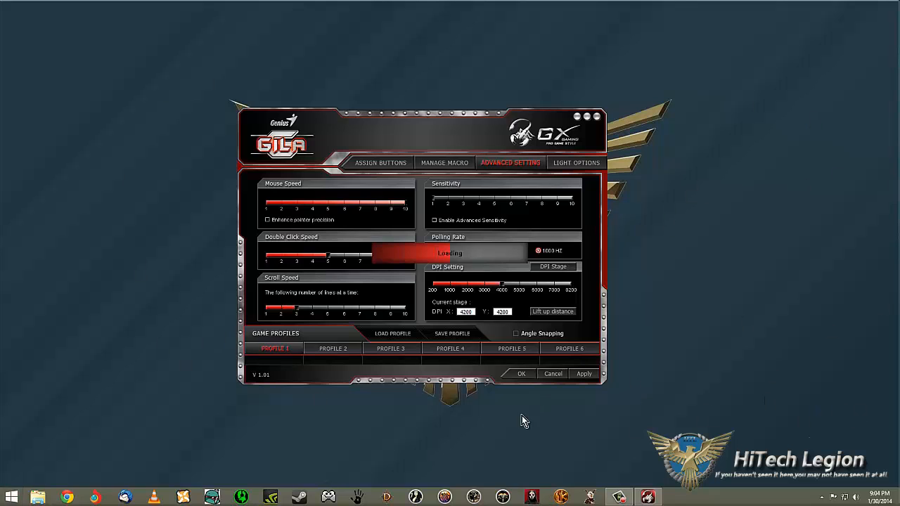
{"action": "mouse_move", "coordinate": [766, 387]}
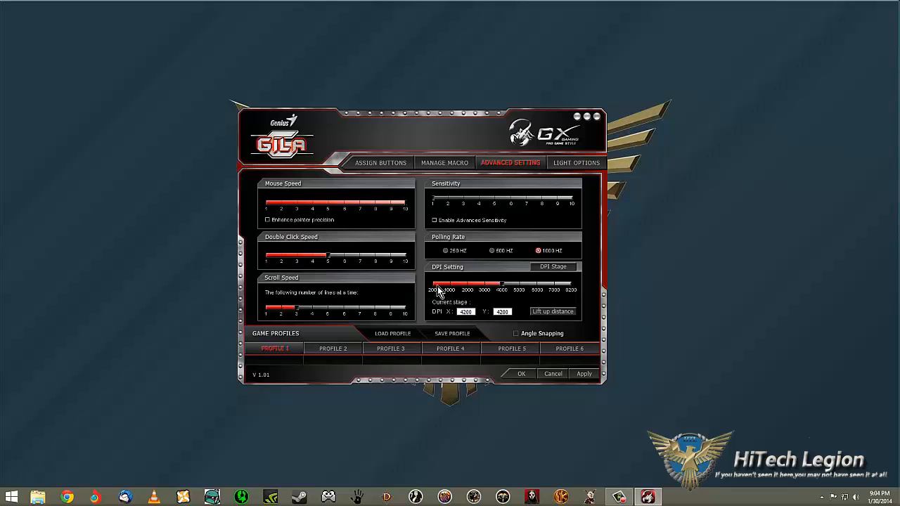
{"action": "mouse_move", "coordinate": [450, 315]}
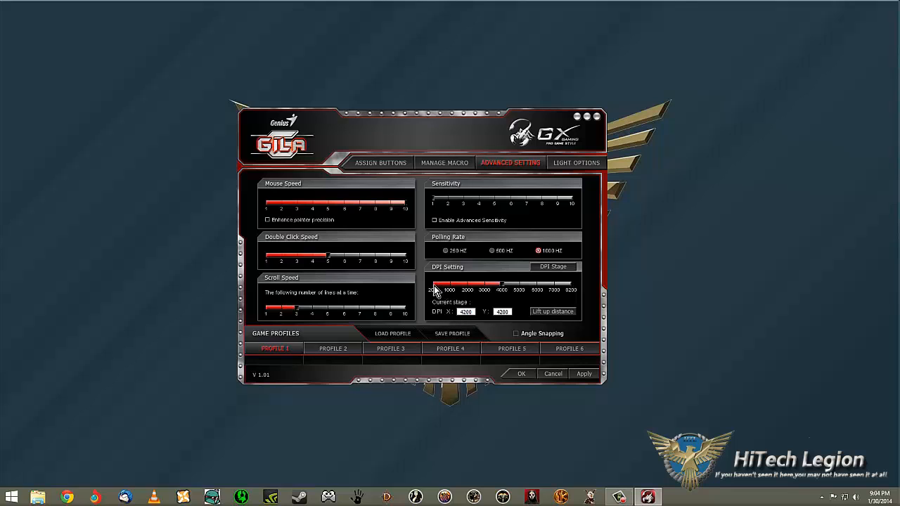
{"action": "mouse_move", "coordinate": [437, 293]}
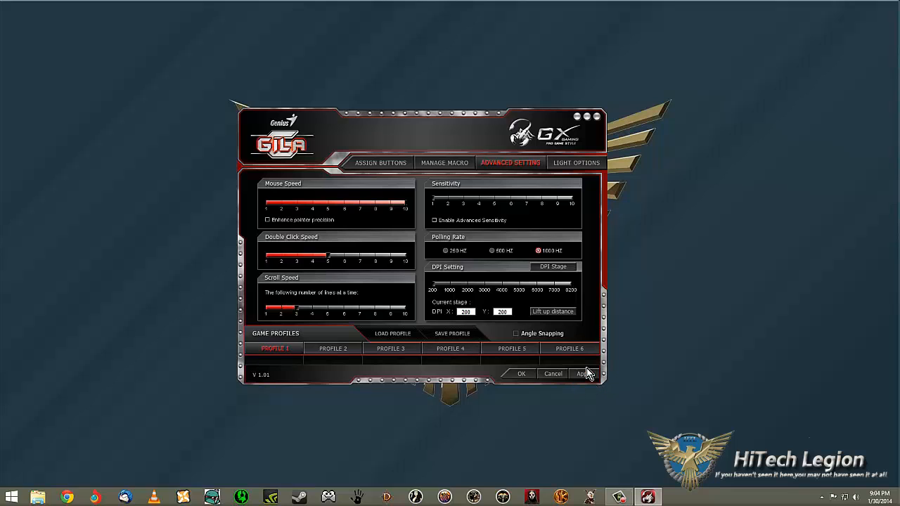
{"action": "mouse_move", "coordinate": [536, 467]}
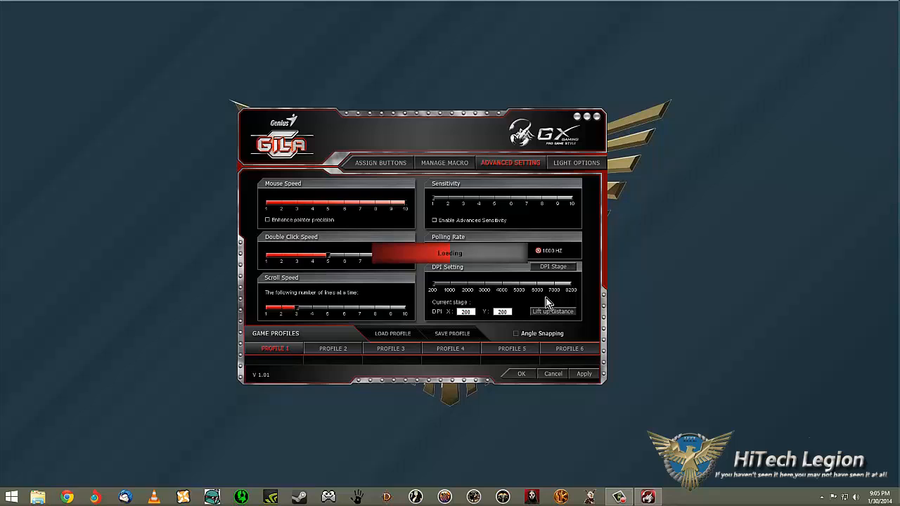
{"action": "mouse_move", "coordinate": [638, 329]}
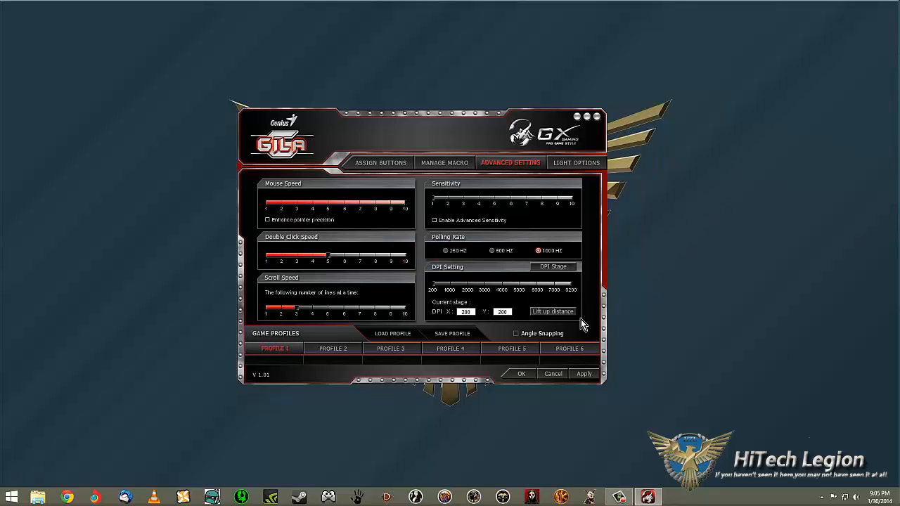
{"action": "mouse_move", "coordinate": [762, 320]}
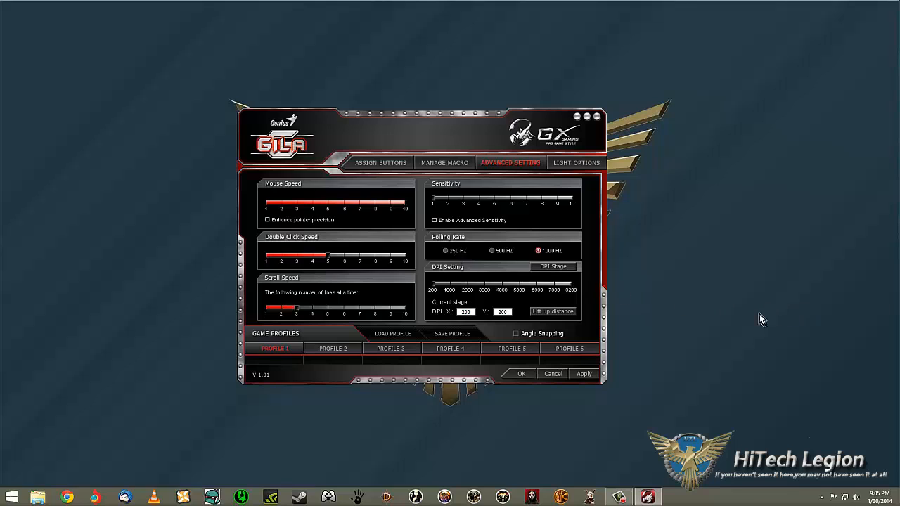
{"action": "mouse_move", "coordinate": [634, 297]}
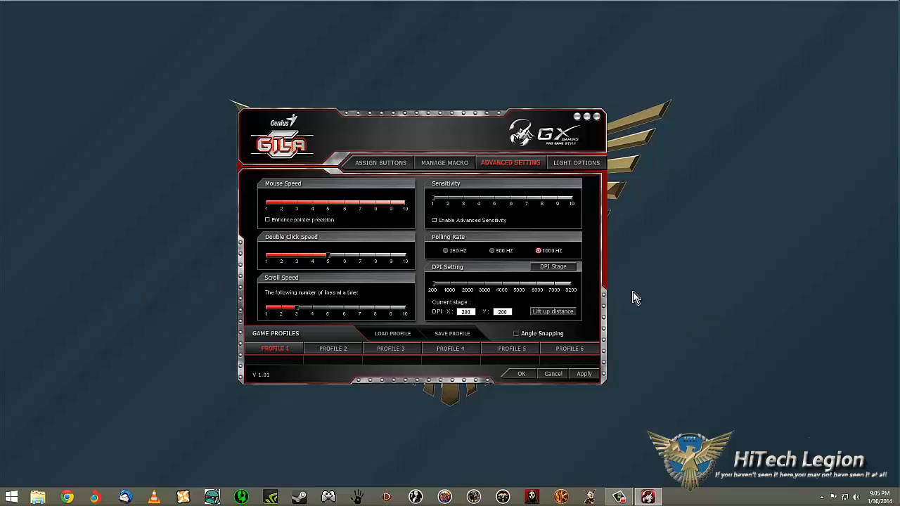
{"action": "mouse_move", "coordinate": [510, 280]}
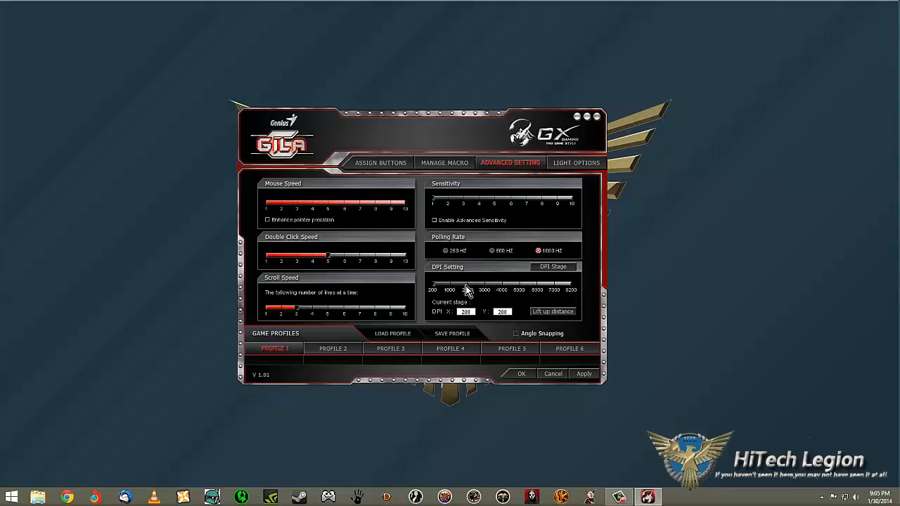
Step: Slide DPI up to 4000 with mouse speed 4 and apply
{"action": "left_click_drag", "start_coordinate": [468, 284], "coordinate": [517, 283]}
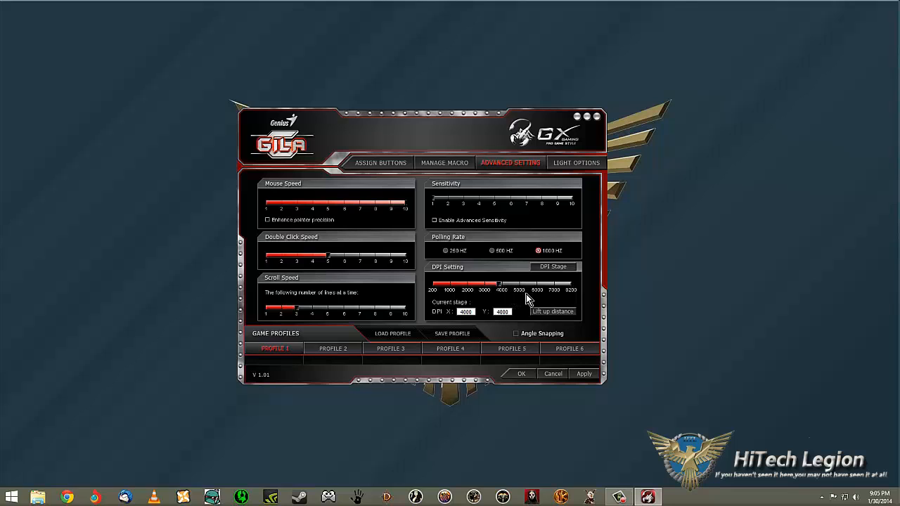
{"action": "mouse_move", "coordinate": [528, 327]}
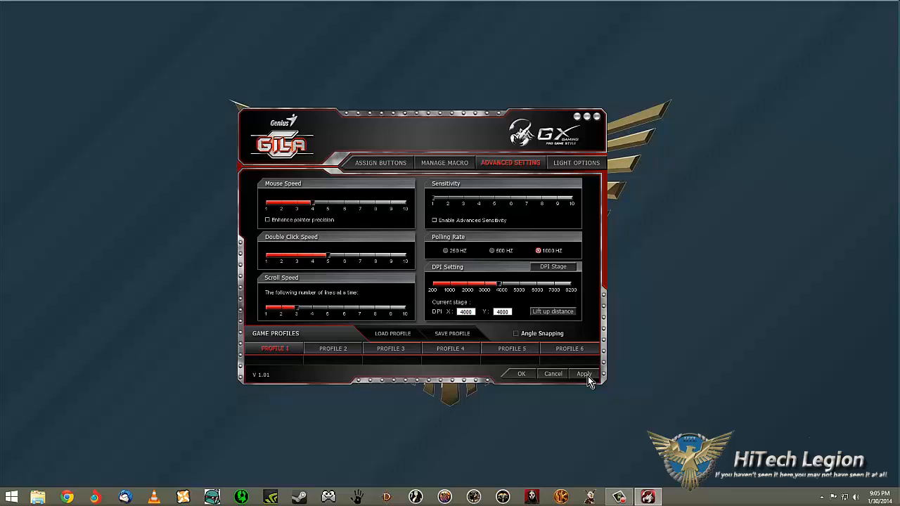
{"action": "left_click", "coordinate": [584, 374]}
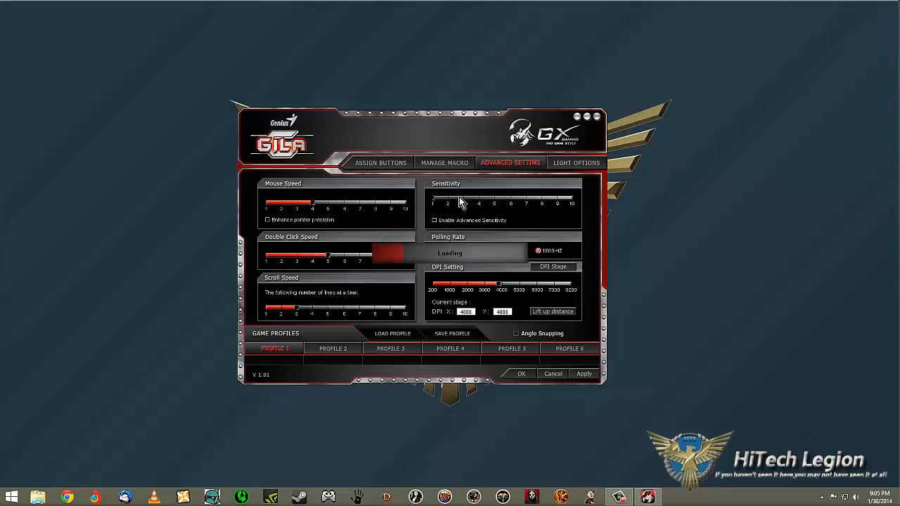
{"action": "mouse_move", "coordinate": [442, 169]}
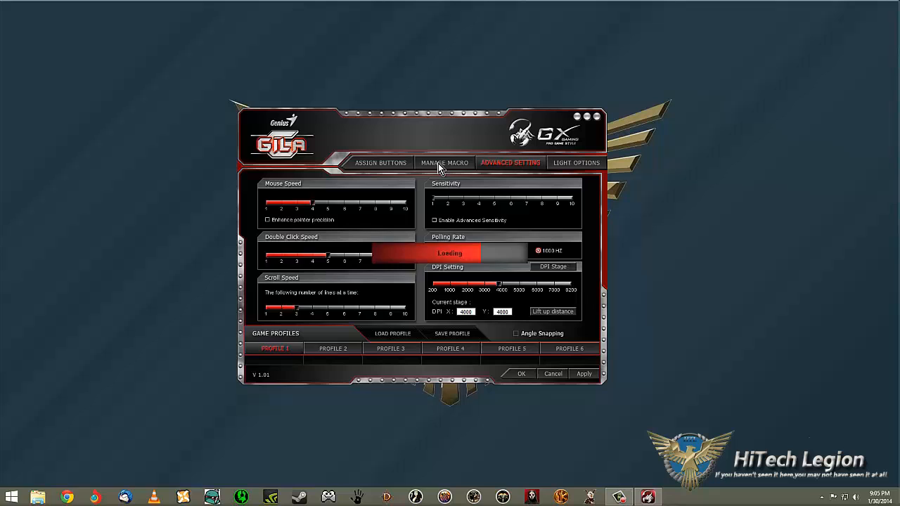
Step: Create a new macro named 'Wow' on the Manage Macro tab
{"action": "left_click", "coordinate": [444, 163]}
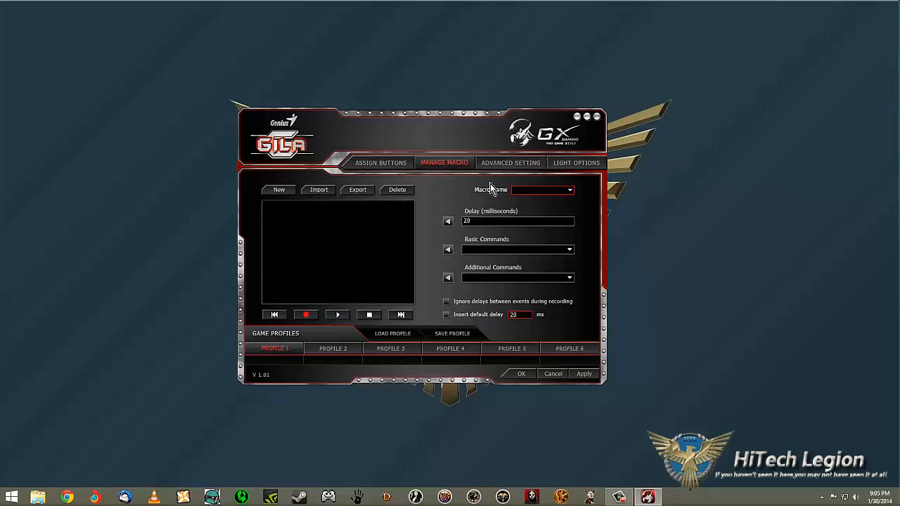
{"action": "left_click", "coordinate": [279, 190]}
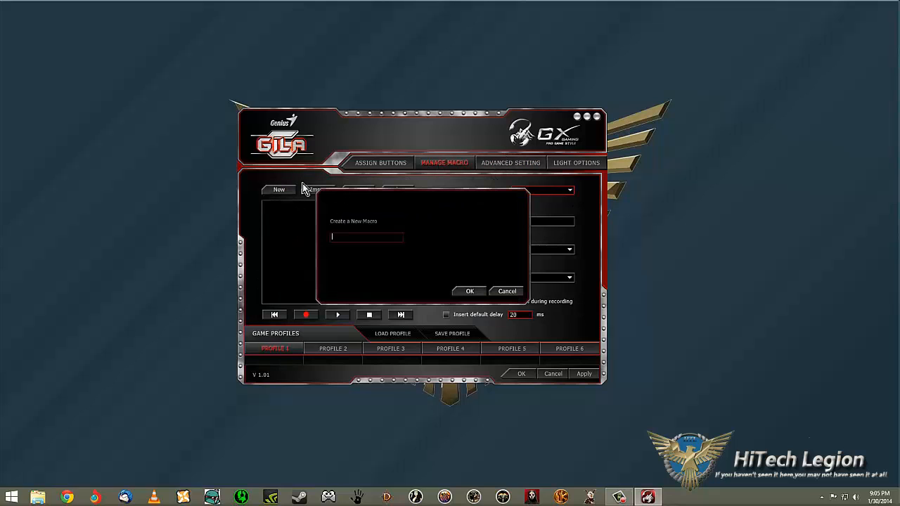
{"action": "mouse_move", "coordinate": [490, 248]}
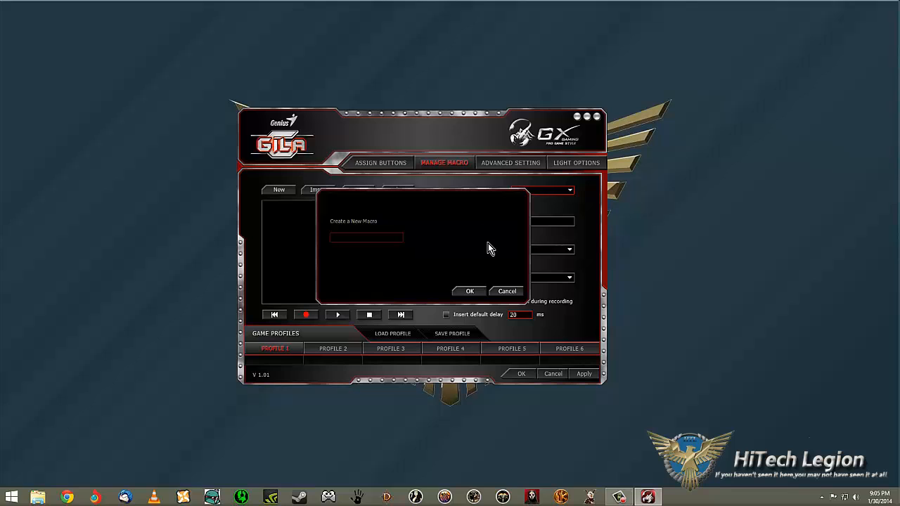
{"action": "type", "text": "Wow"}
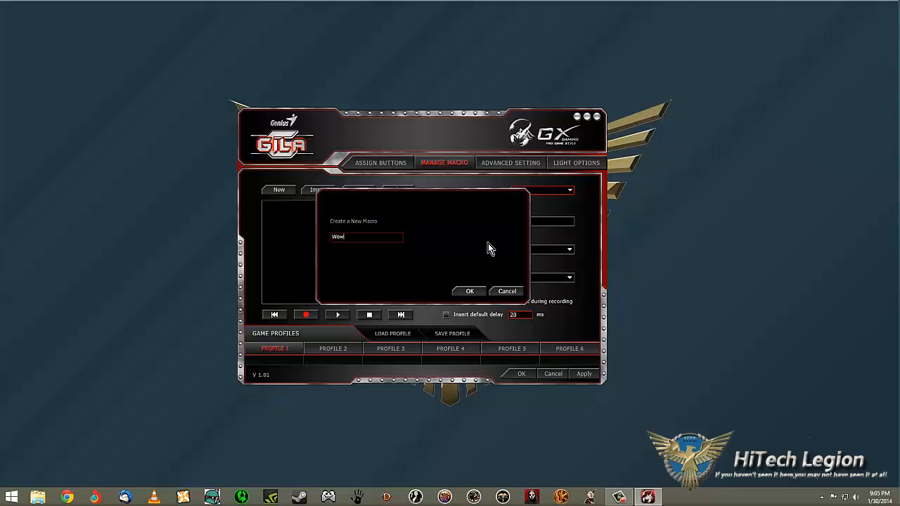
{"action": "mouse_move", "coordinate": [345, 134]}
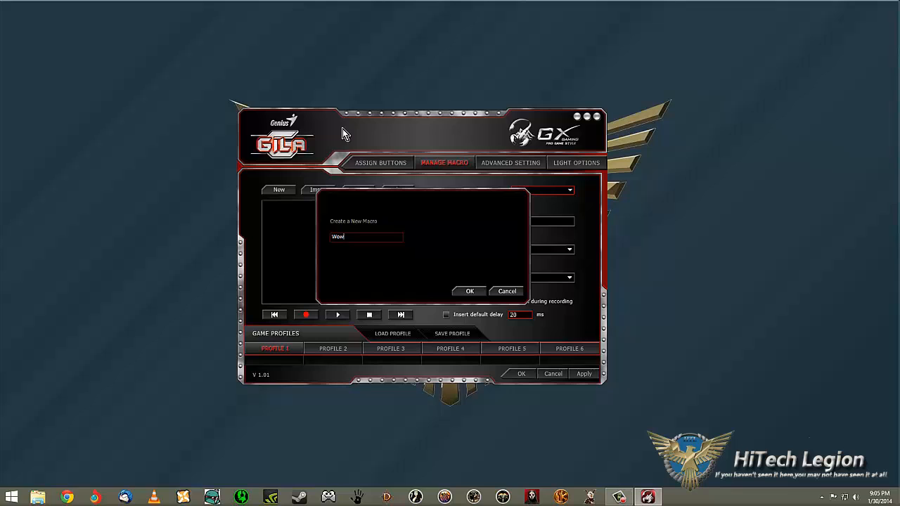
{"action": "left_click", "coordinate": [470, 291]}
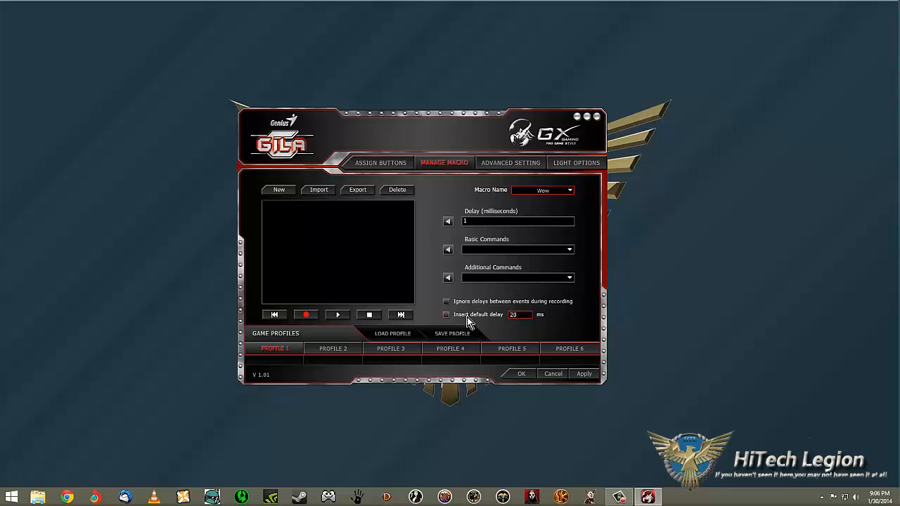
{"action": "mouse_move", "coordinate": [445, 320]}
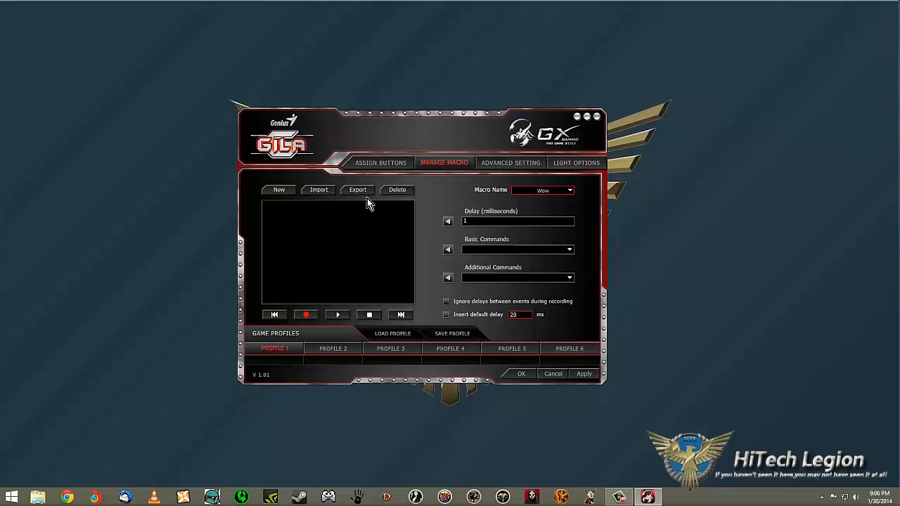
{"action": "mouse_move", "coordinate": [307, 265]}
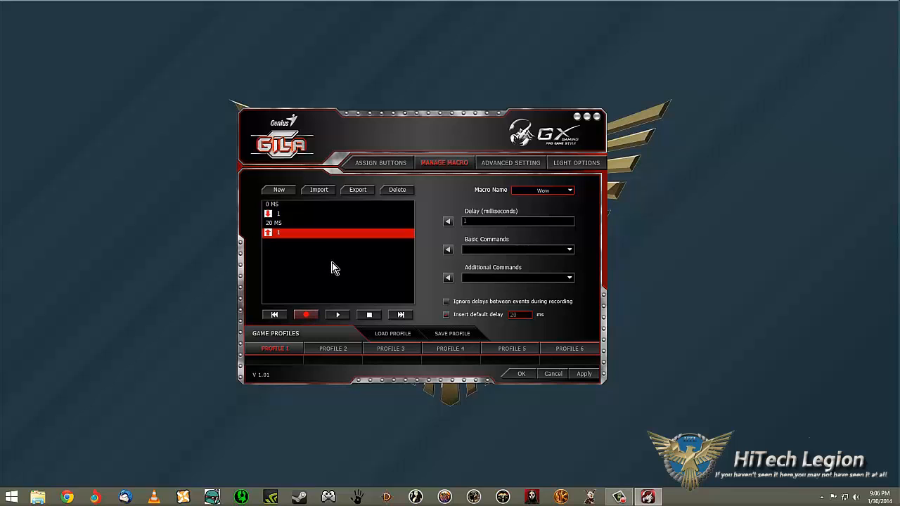
{"action": "mouse_move", "coordinate": [478, 314]}
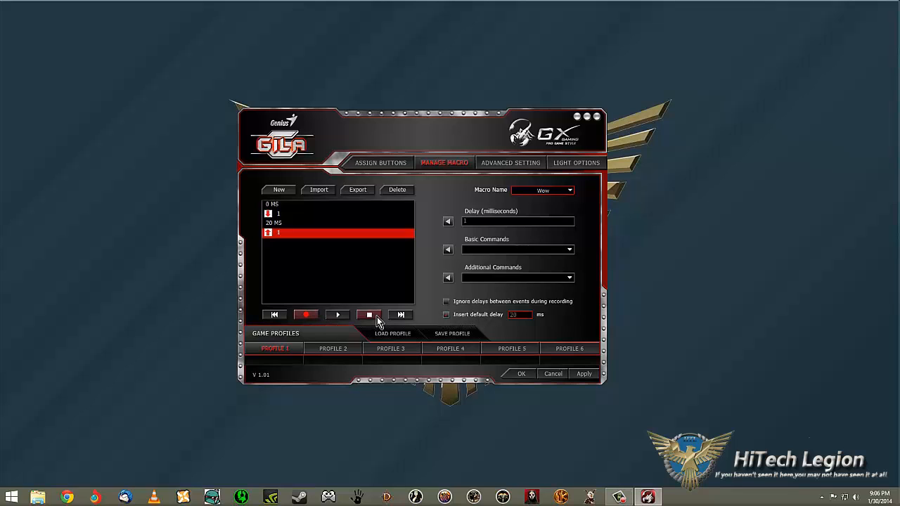
Step: Create new macros named 'WOW' and then 'WOW2'
{"action": "left_click", "coordinate": [278, 190]}
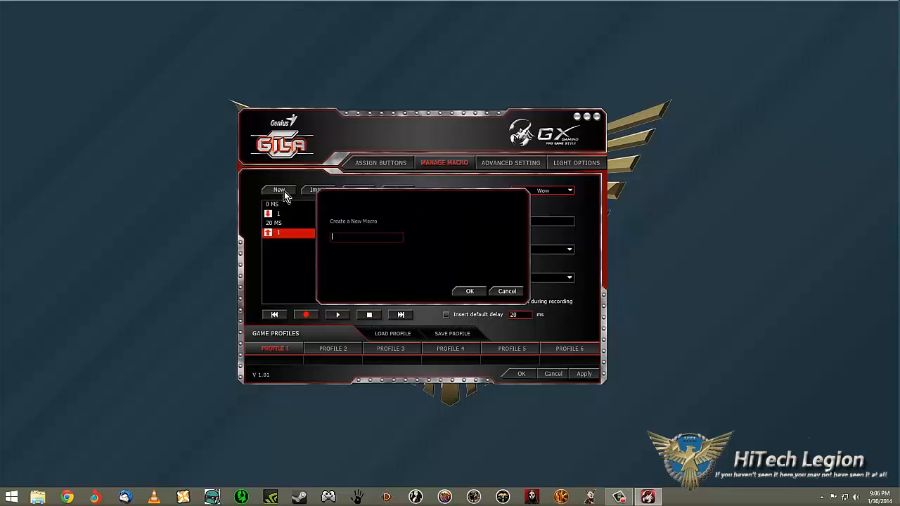
{"action": "type", "text": "WOW"}
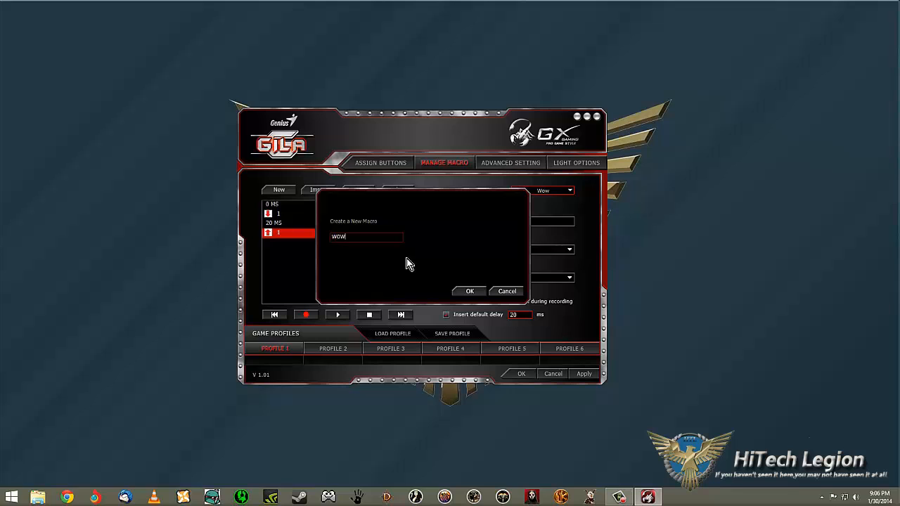
{"action": "left_click", "coordinate": [470, 291]}
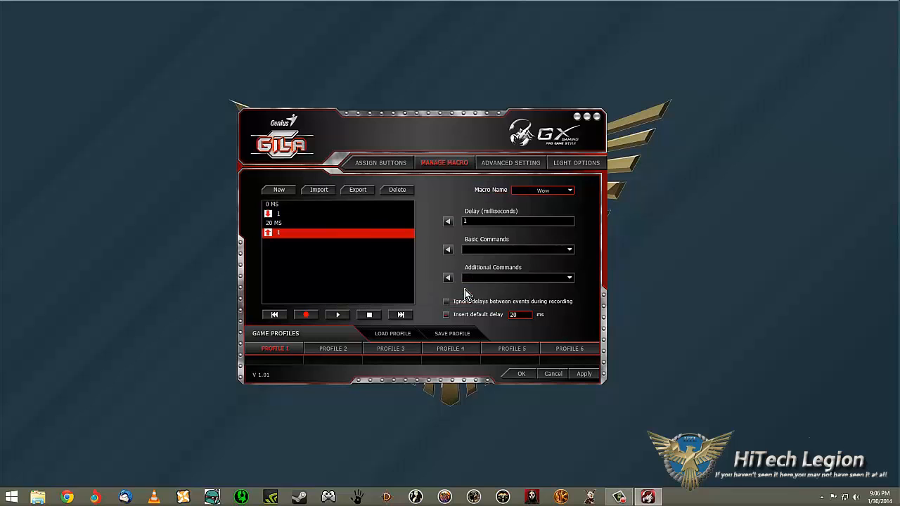
{"action": "mouse_move", "coordinate": [359, 252]}
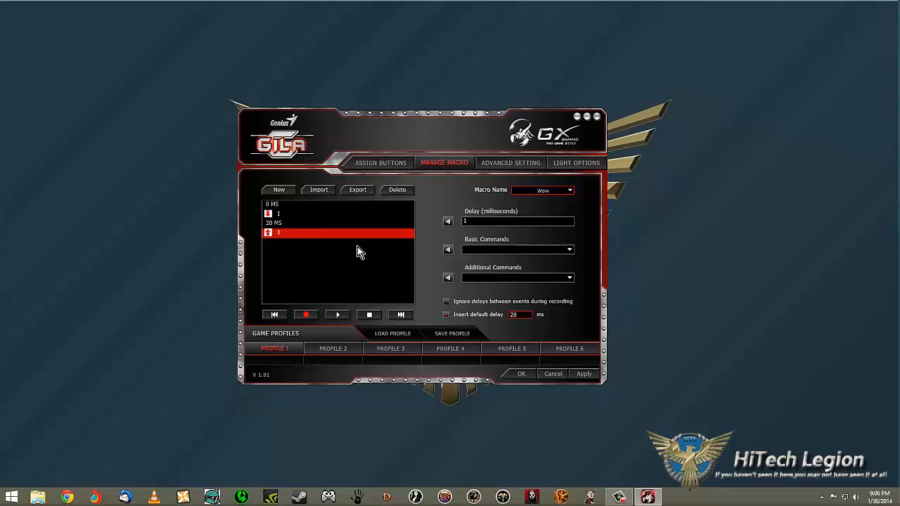
{"action": "left_click", "coordinate": [278, 189]}
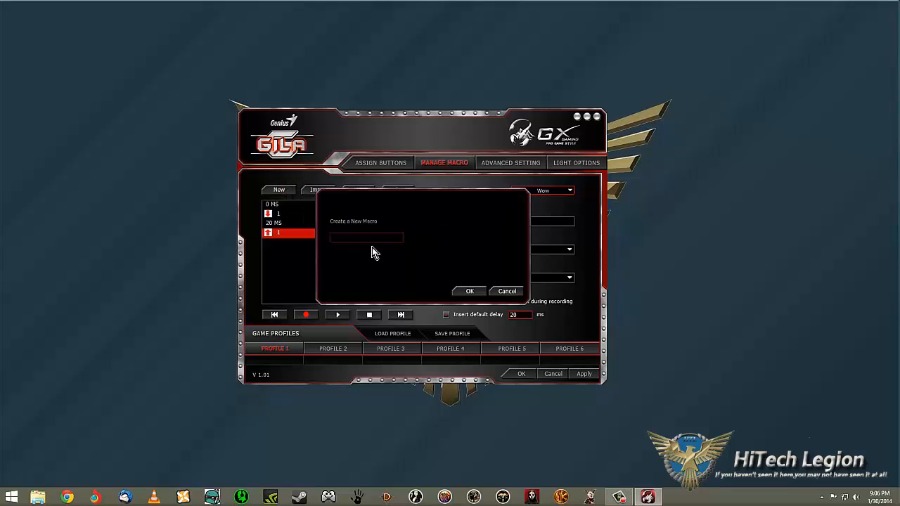
{"action": "left_click", "coordinate": [469, 291]}
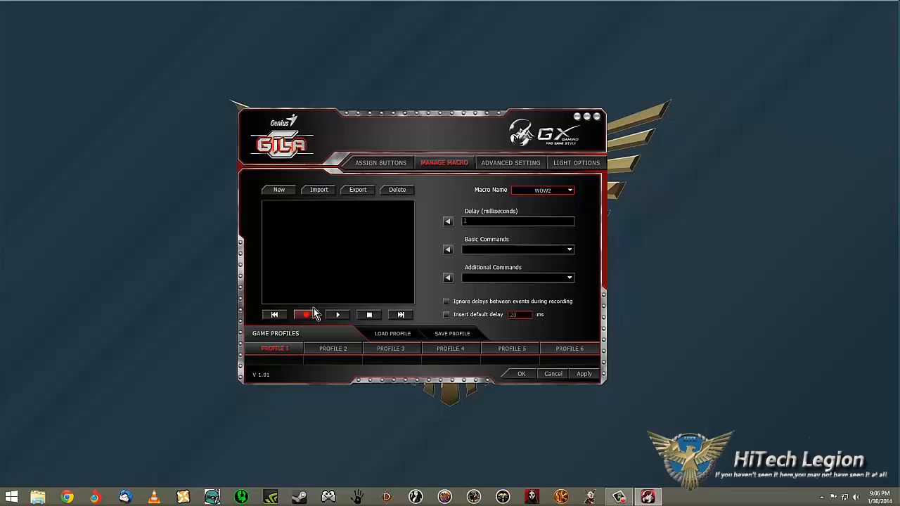
Step: Record a long series of key 1 presses into WOW2 and scroll the event list
{"action": "left_click", "coordinate": [305, 314]}
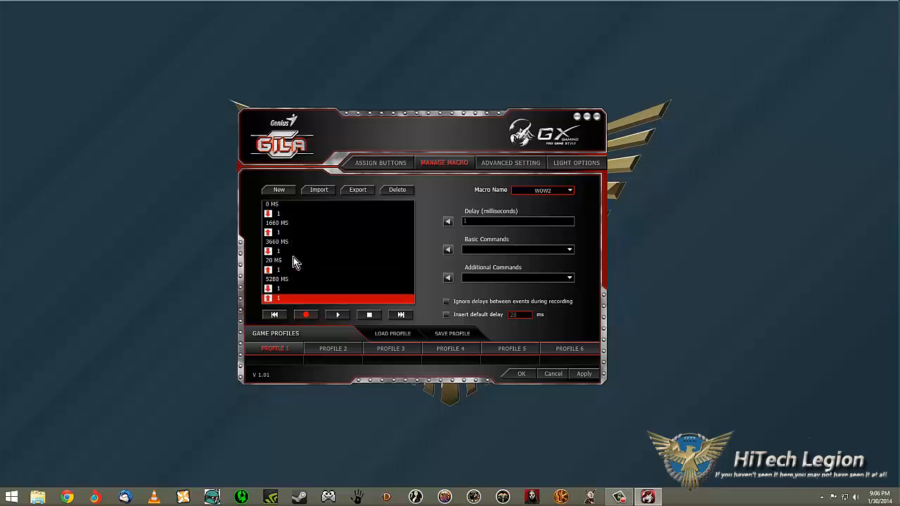
{"action": "scroll", "scroll_direction": "down", "scroll_amount": 3}
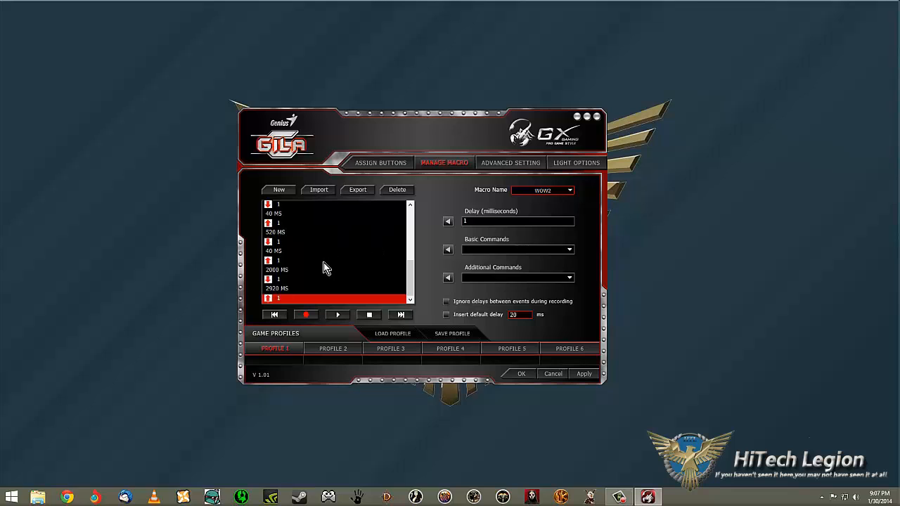
{"action": "mouse_move", "coordinate": [310, 262]}
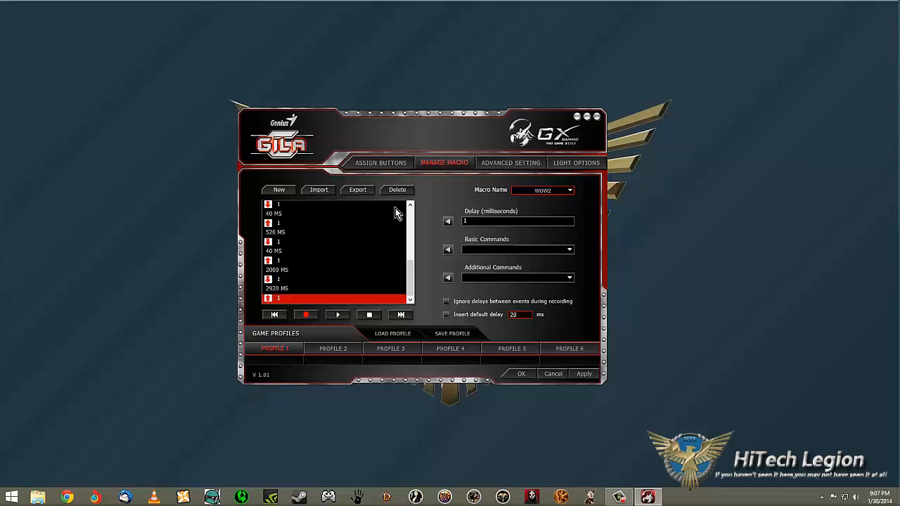
{"action": "mouse_move", "coordinate": [419, 183]}
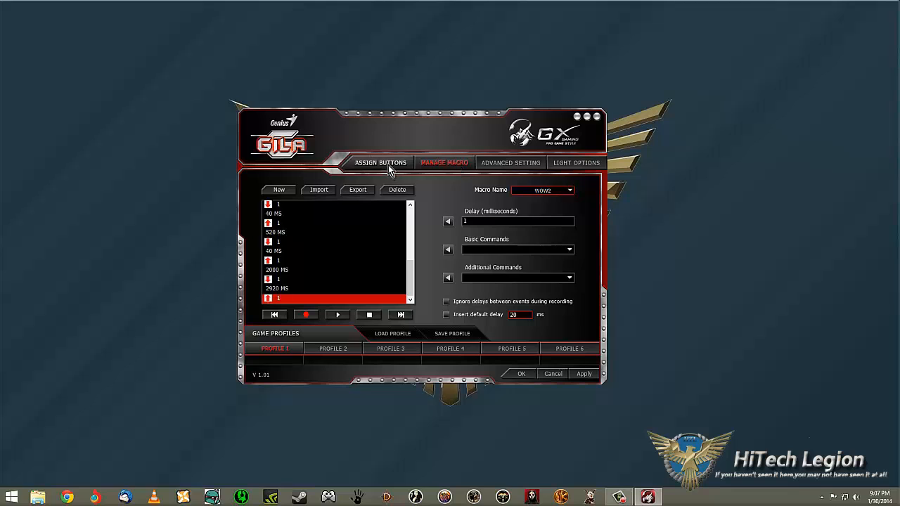
Step: Open Assign Buttons and expand the DPI Y button's function dropdown
{"action": "left_click", "coordinate": [380, 163]}
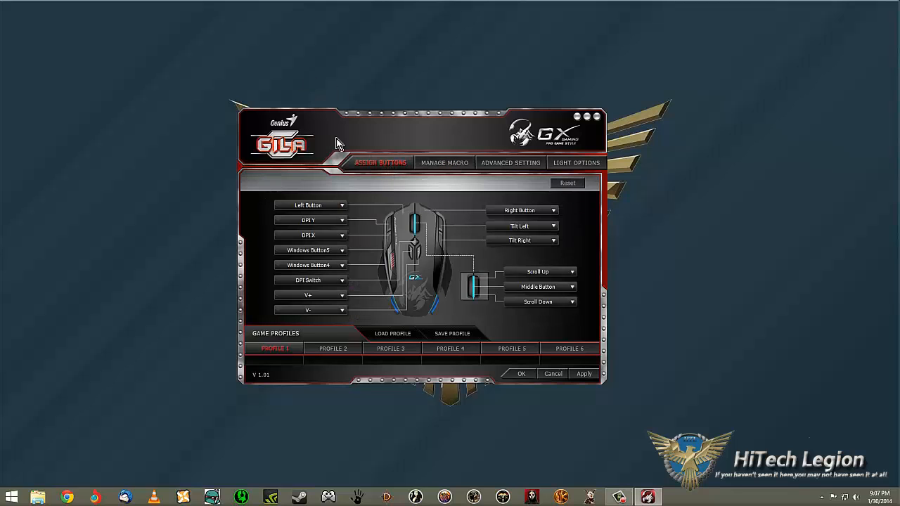
{"action": "mouse_move", "coordinate": [238, 295]}
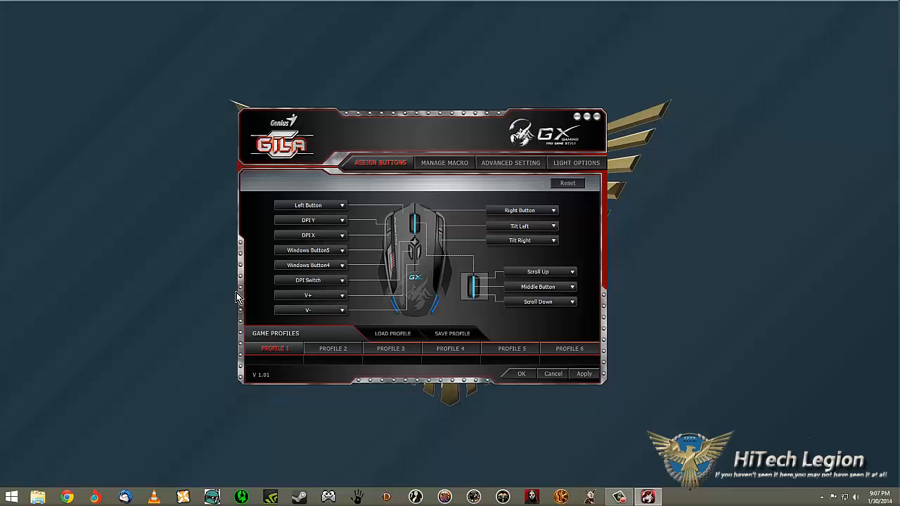
{"action": "mouse_move", "coordinate": [202, 191]}
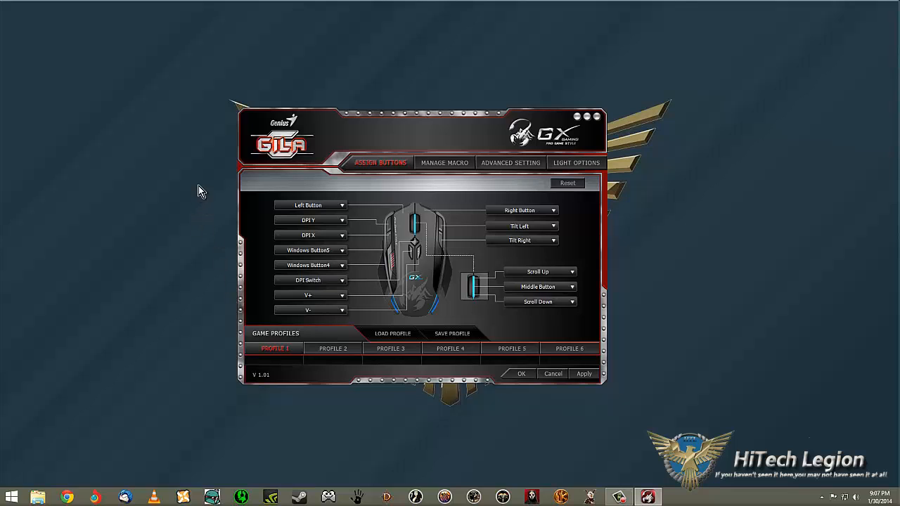
{"action": "mouse_move", "coordinate": [182, 76]}
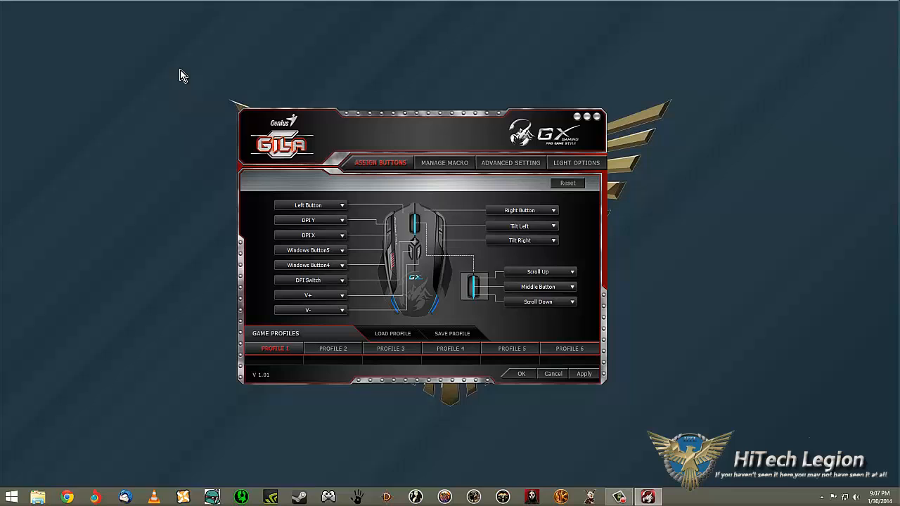
{"action": "mouse_move", "coordinate": [184, 97]}
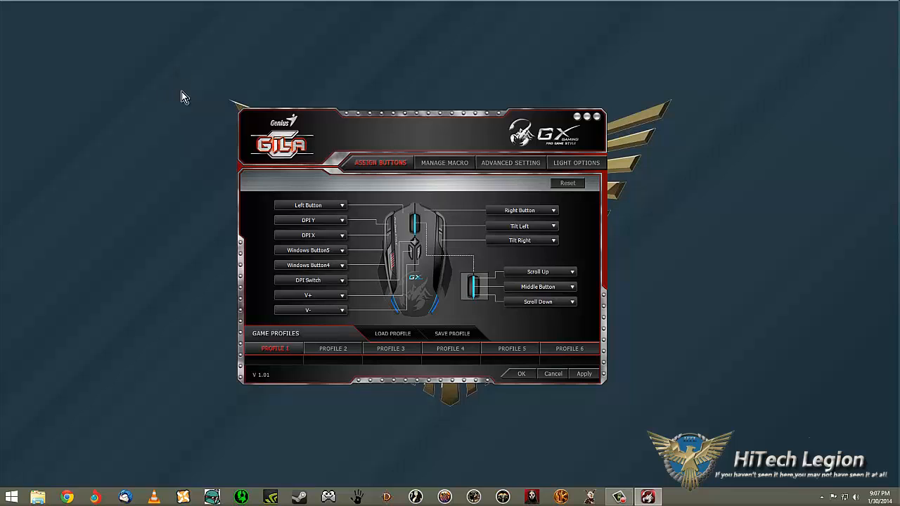
{"action": "mouse_move", "coordinate": [411, 257]}
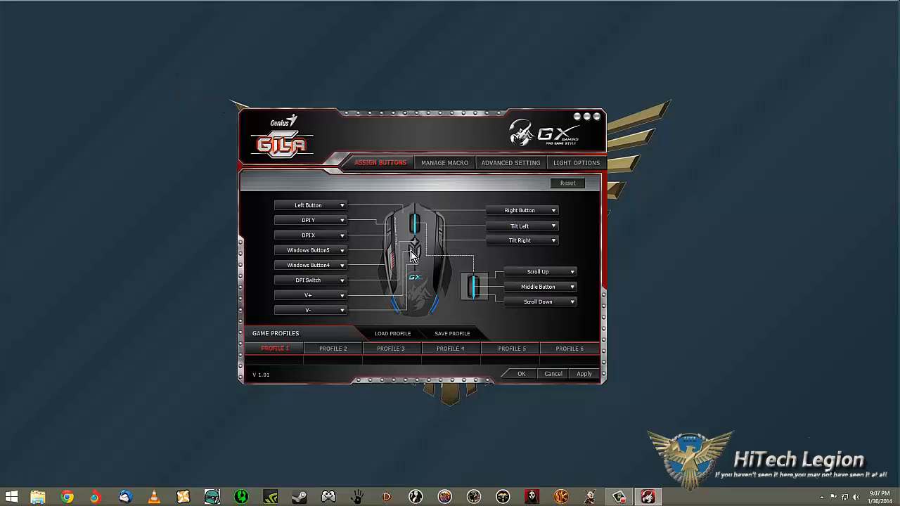
{"action": "mouse_move", "coordinate": [404, 260]}
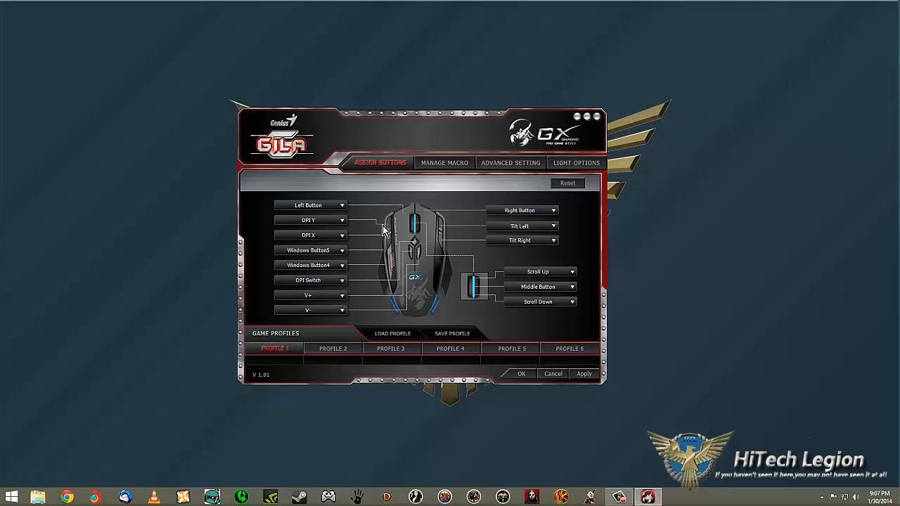
{"action": "left_click", "coordinate": [311, 220]}
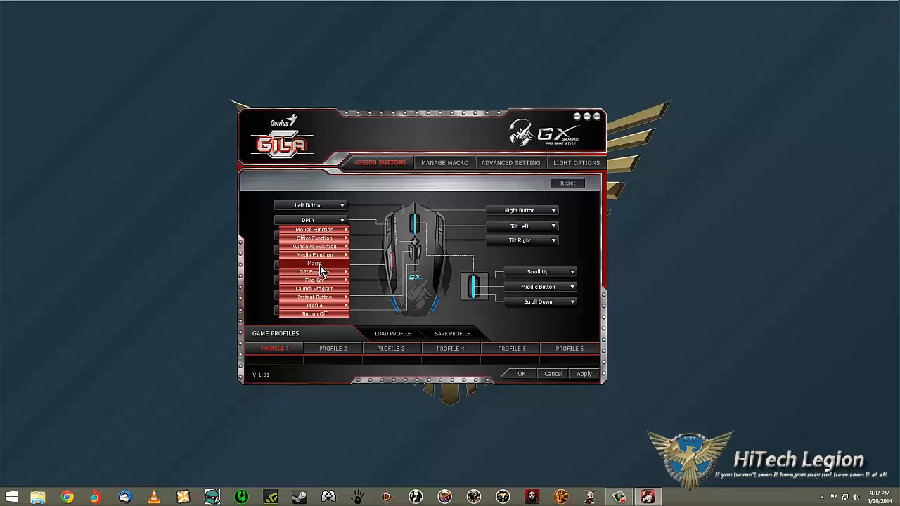
Step: Assign a macro to DPI Y, choosing Wow with repeat count 9999
{"action": "left_click", "coordinate": [315, 263]}
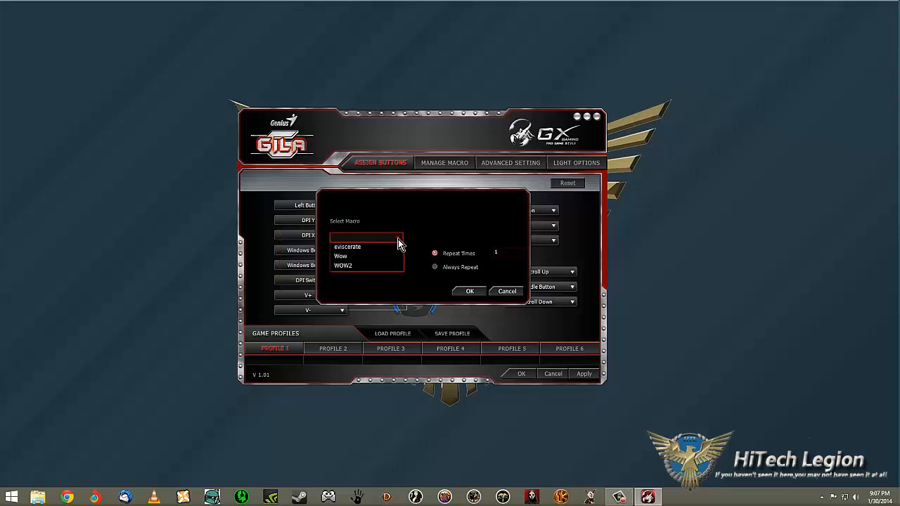
{"action": "left_click", "coordinate": [341, 255]}
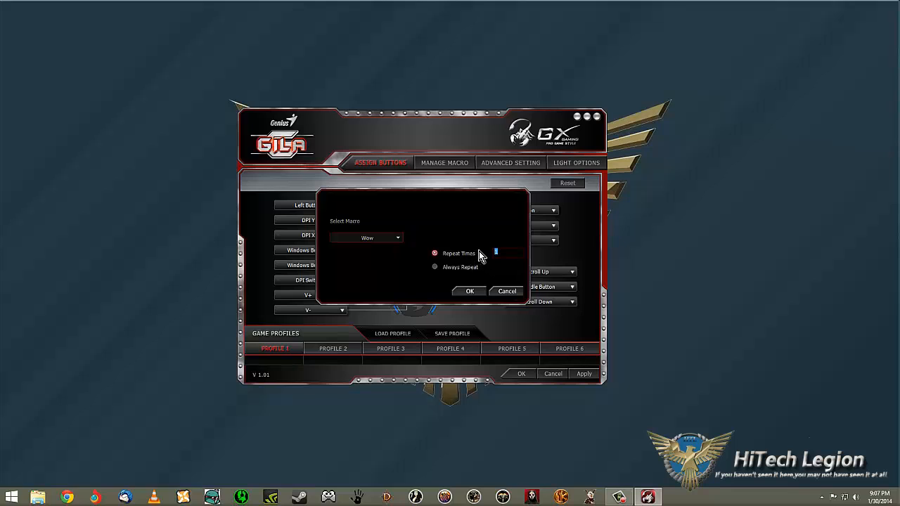
{"action": "type", "text": "0"}
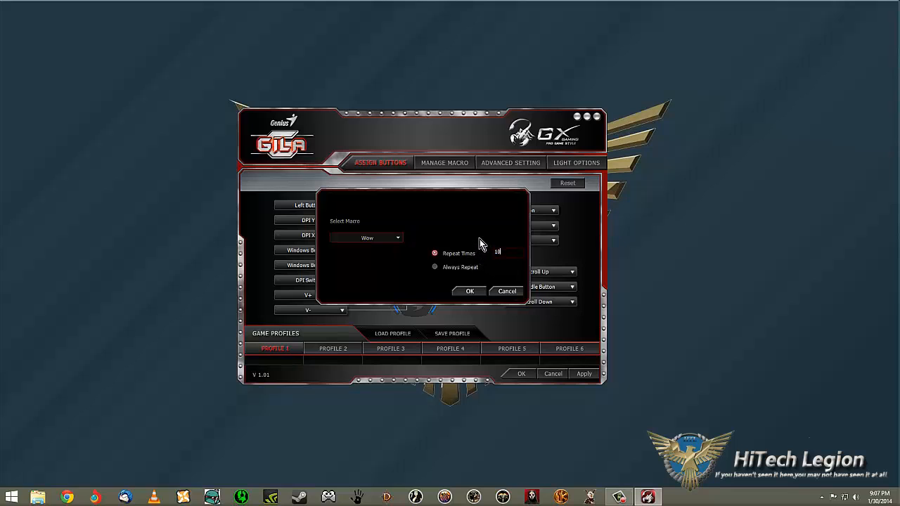
{"action": "type", "text": "1000"}
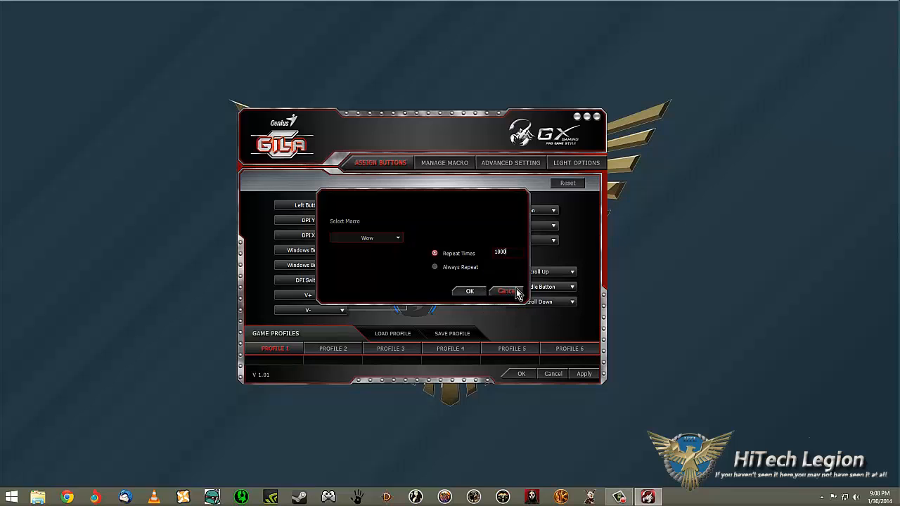
{"action": "type", "text": "1"}
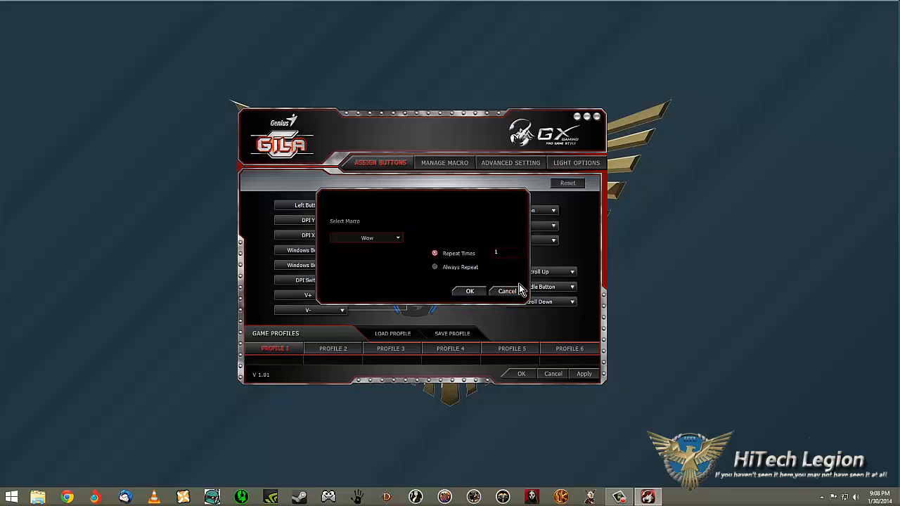
{"action": "type", "text": "199"}
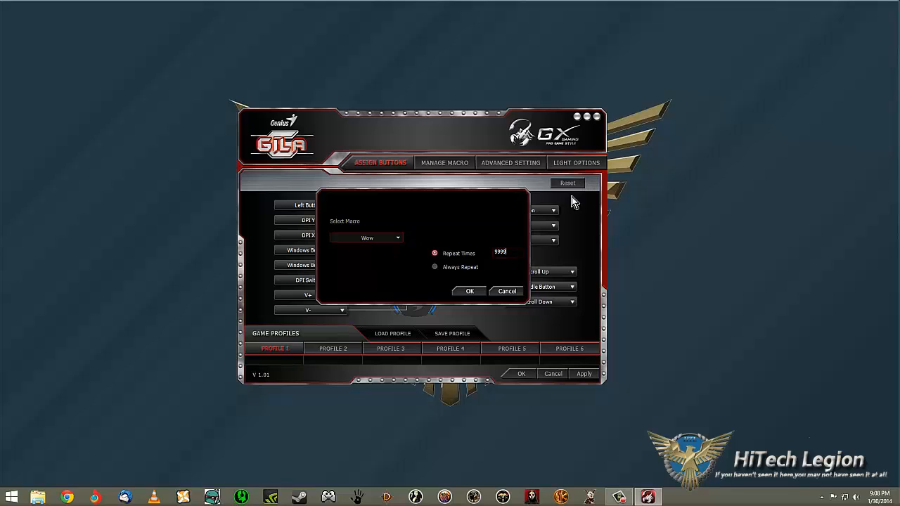
{"action": "mouse_move", "coordinate": [416, 225]}
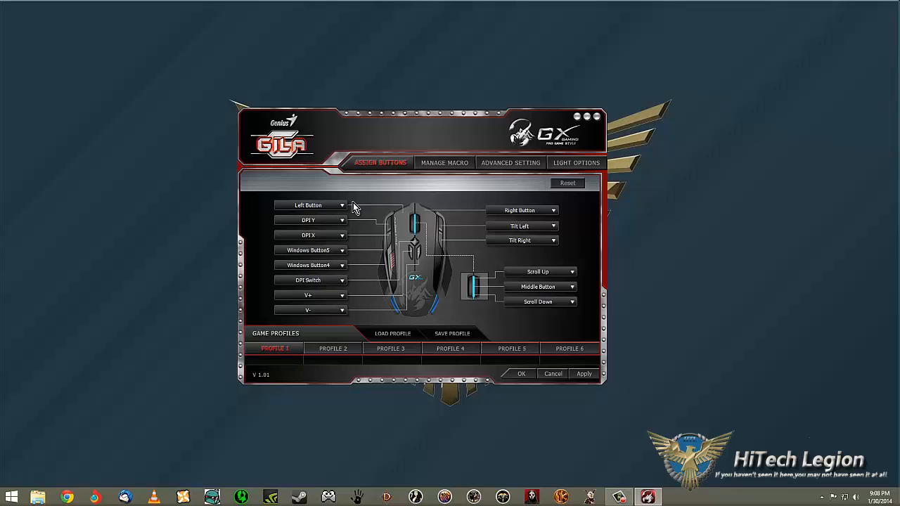
{"action": "mouse_move", "coordinate": [383, 172]}
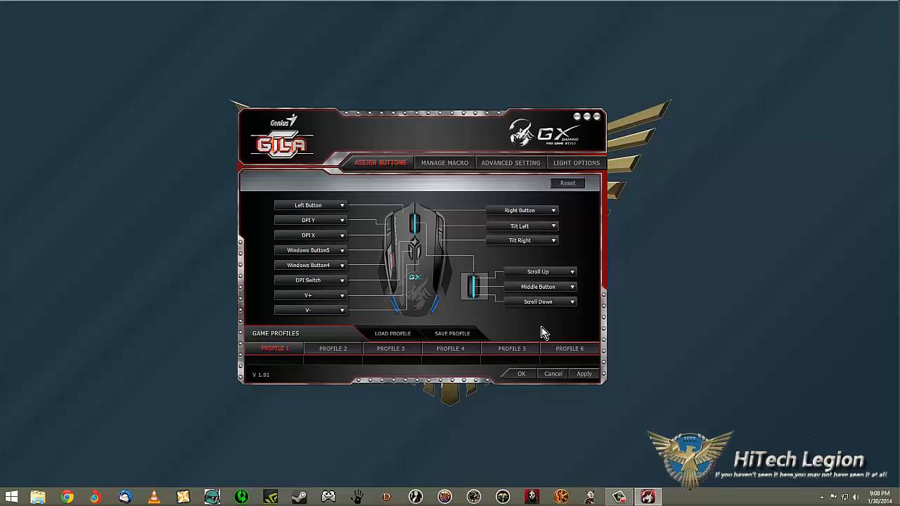
{"action": "mouse_move", "coordinate": [365, 418]}
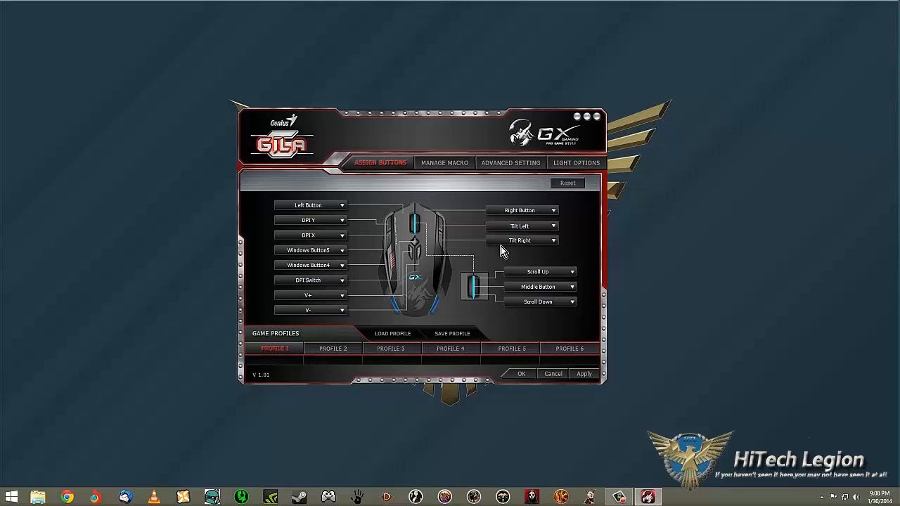
{"action": "left_click", "coordinate": [577, 162]}
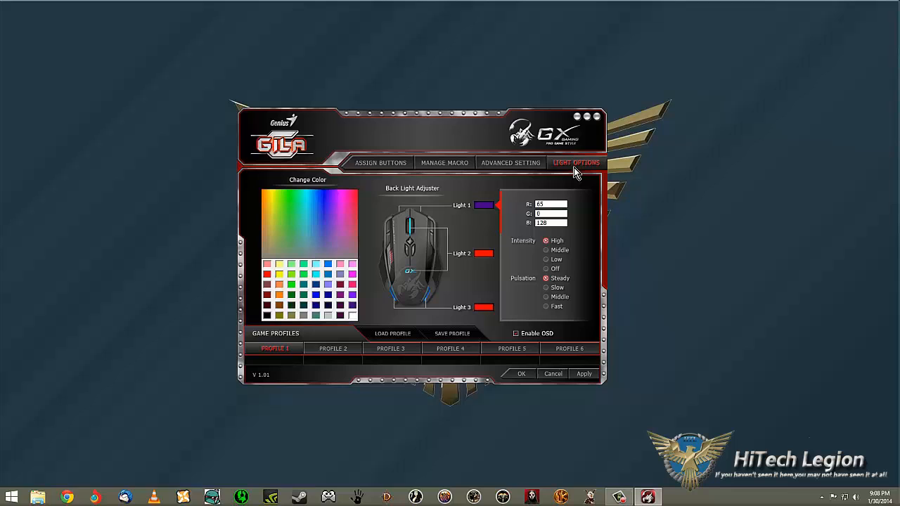
{"action": "mouse_move", "coordinate": [456, 253]}
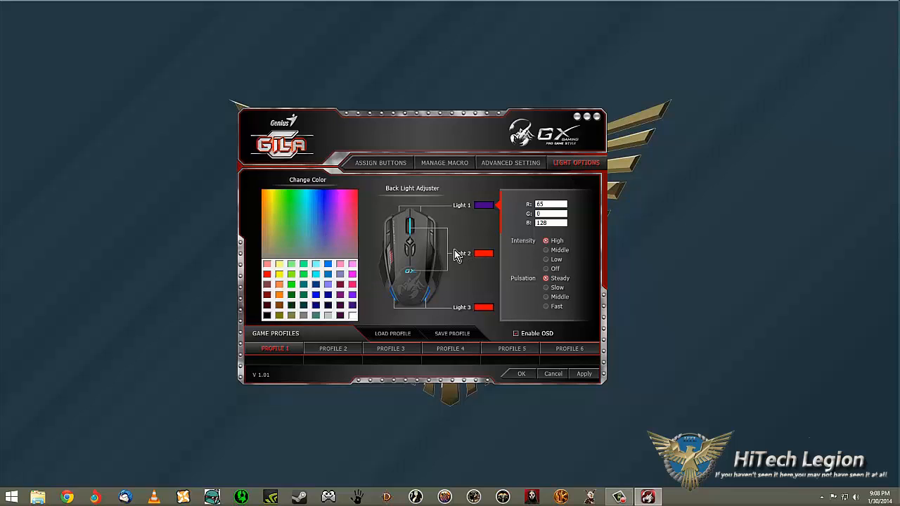
{"action": "mouse_move", "coordinate": [410, 293]}
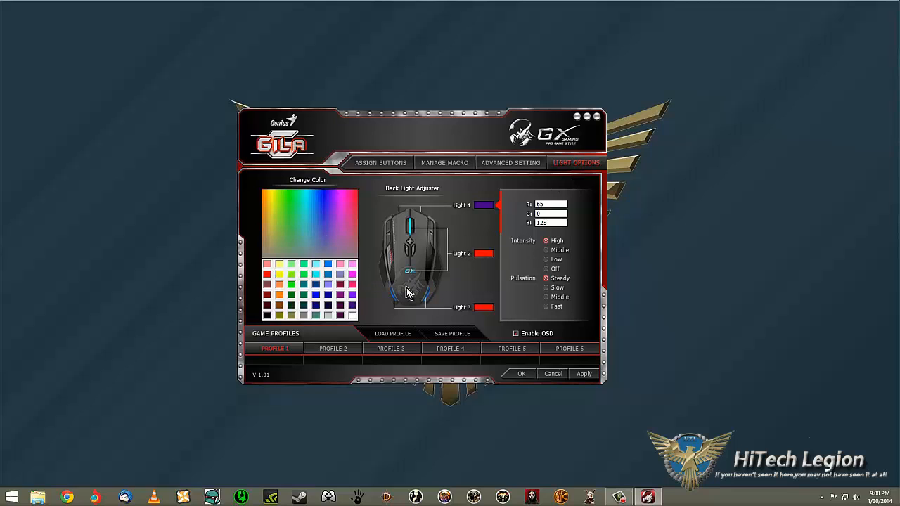
Step: Browse the Light Options and Assign Buttons pages, then show the WOW2 macro under Manage Macro
{"action": "left_click", "coordinate": [390, 348]}
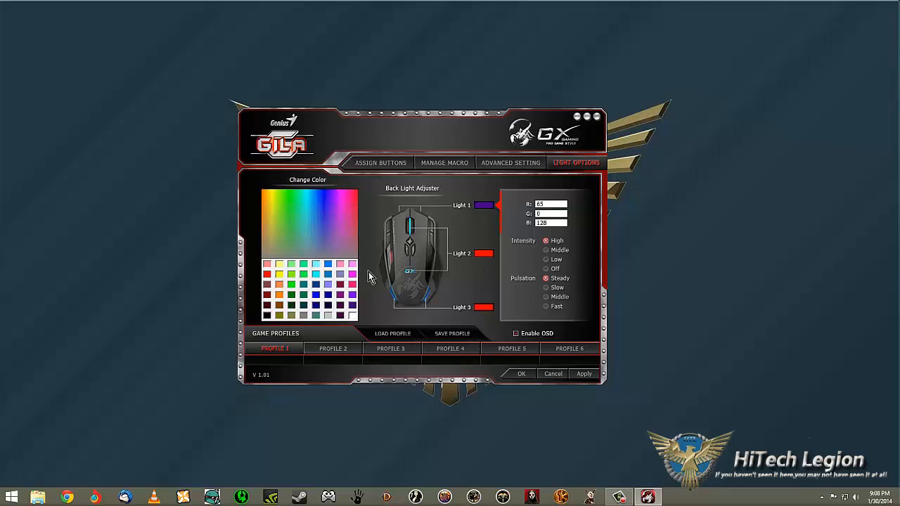
{"action": "left_click", "coordinate": [380, 162]}
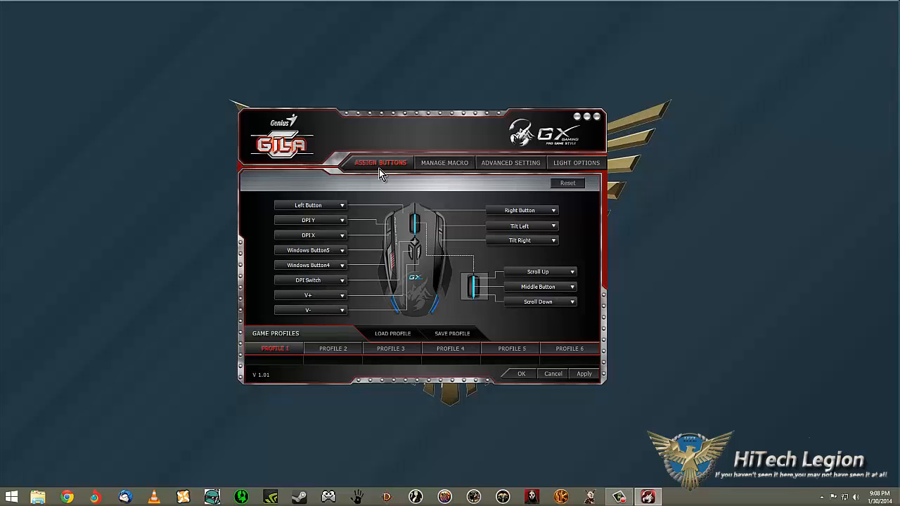
{"action": "left_click", "coordinate": [443, 162]}
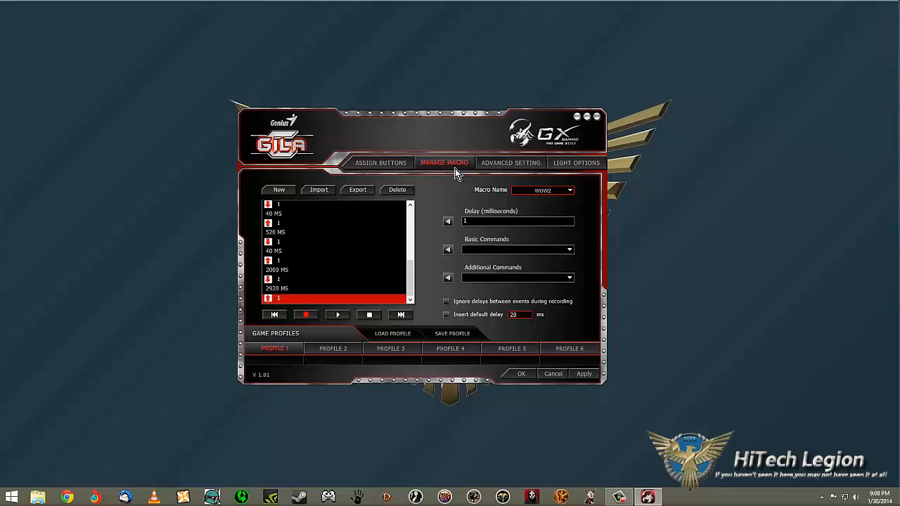
{"action": "mouse_move", "coordinate": [527, 178]}
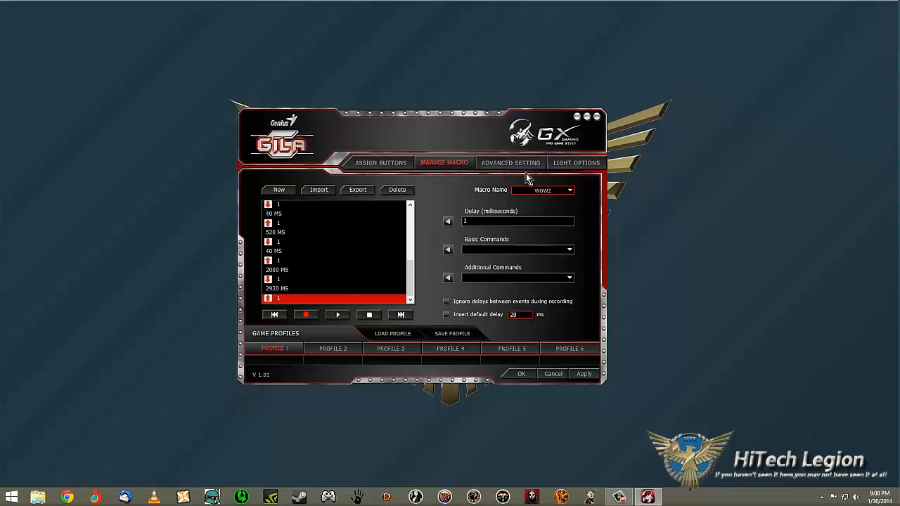
Step: Set sensitivity to 6 and scroll speed to 3 lines, then cancel to close Gila
{"action": "left_click", "coordinate": [510, 162]}
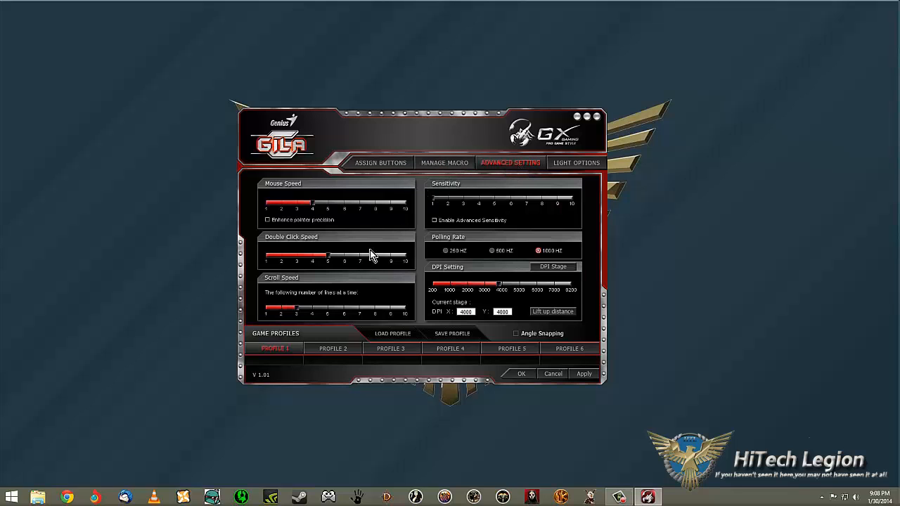
{"action": "mouse_move", "coordinate": [416, 210]}
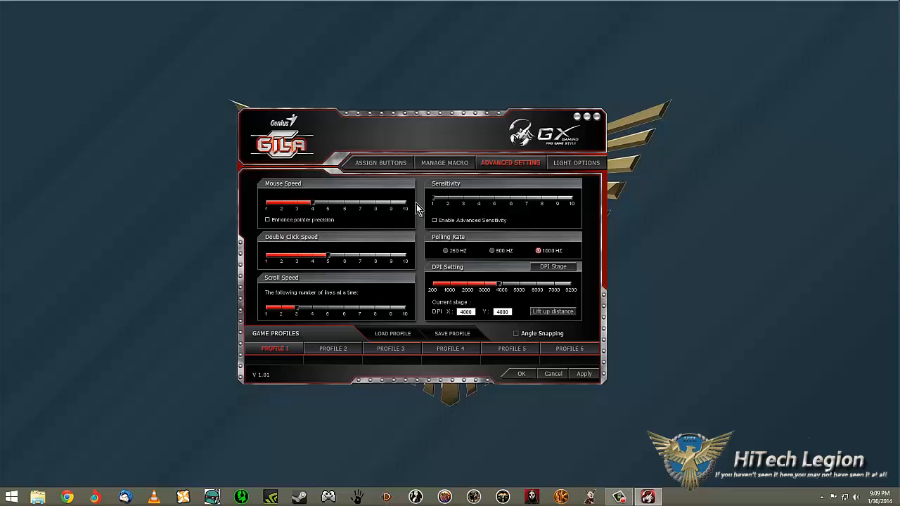
{"action": "mouse_move", "coordinate": [436, 204]}
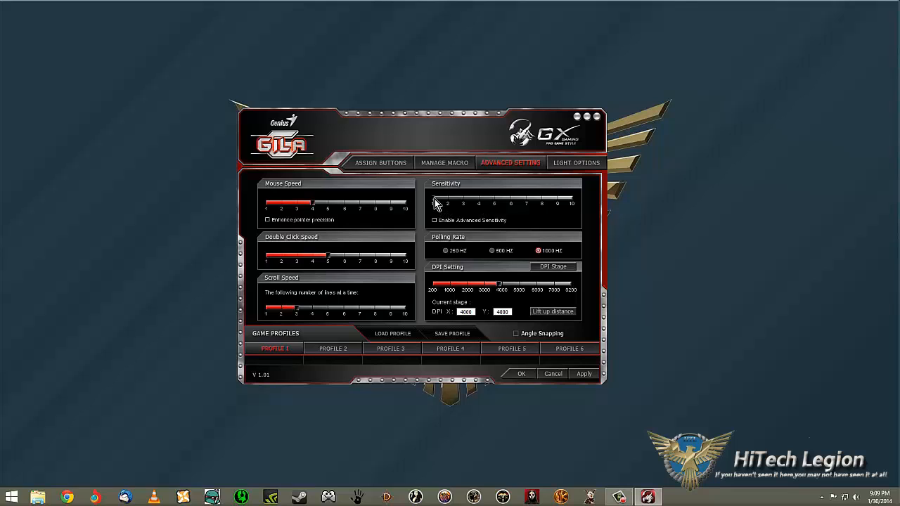
{"action": "left_click_drag", "start_coordinate": [435, 199], "coordinate": [495, 199]}
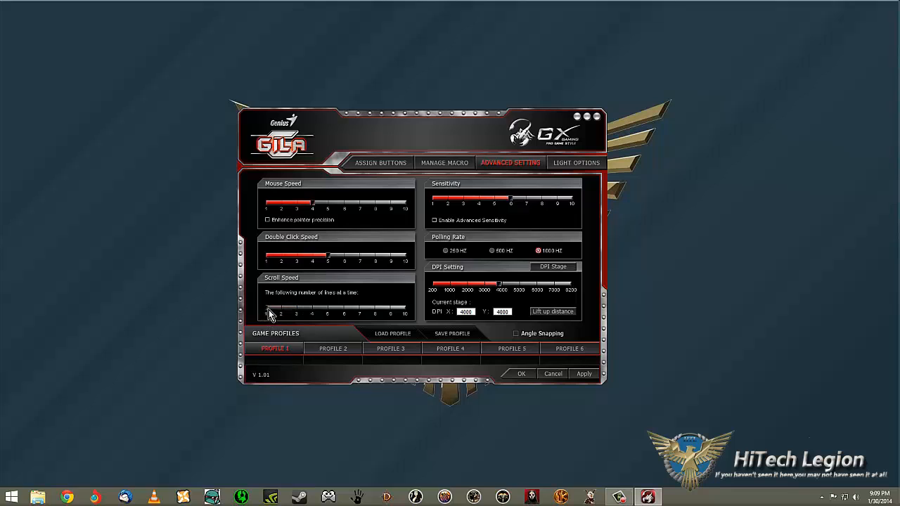
{"action": "mouse_move", "coordinate": [299, 314]}
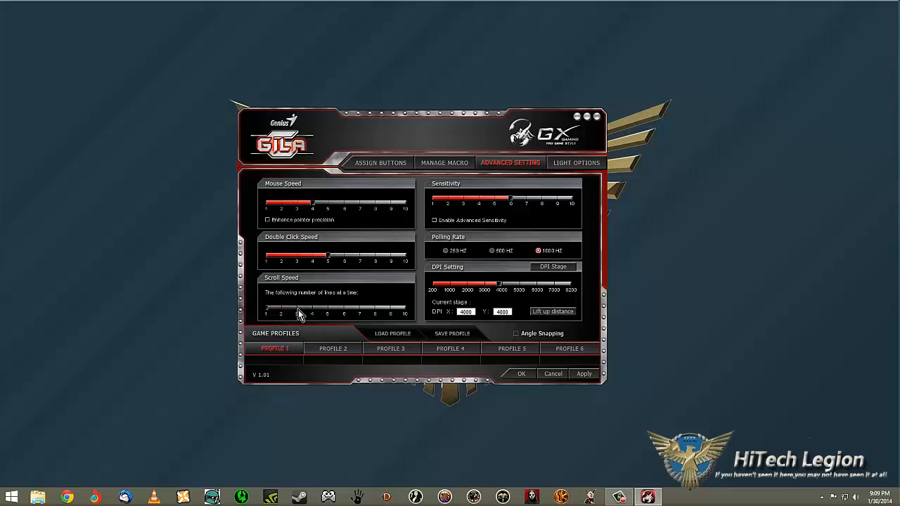
{"action": "left_click_drag", "start_coordinate": [295, 313], "coordinate": [390, 313]}
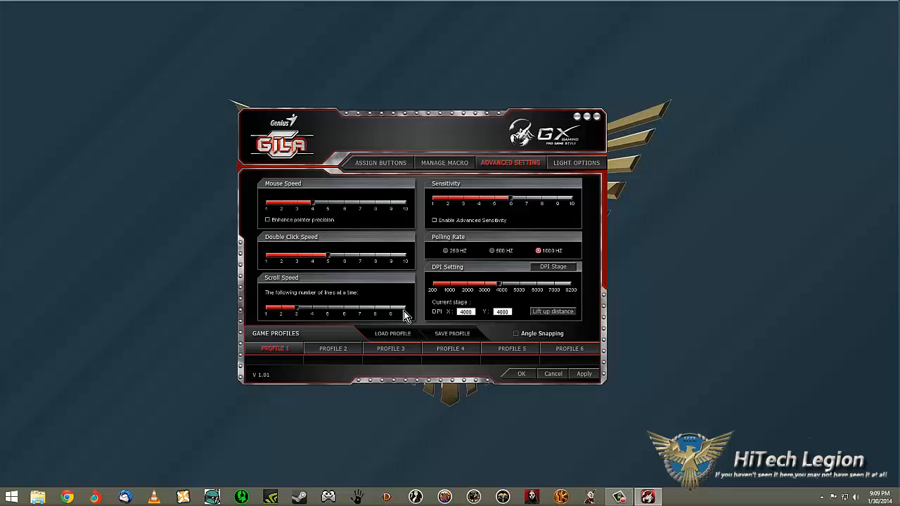
{"action": "mouse_move", "coordinate": [364, 246]}
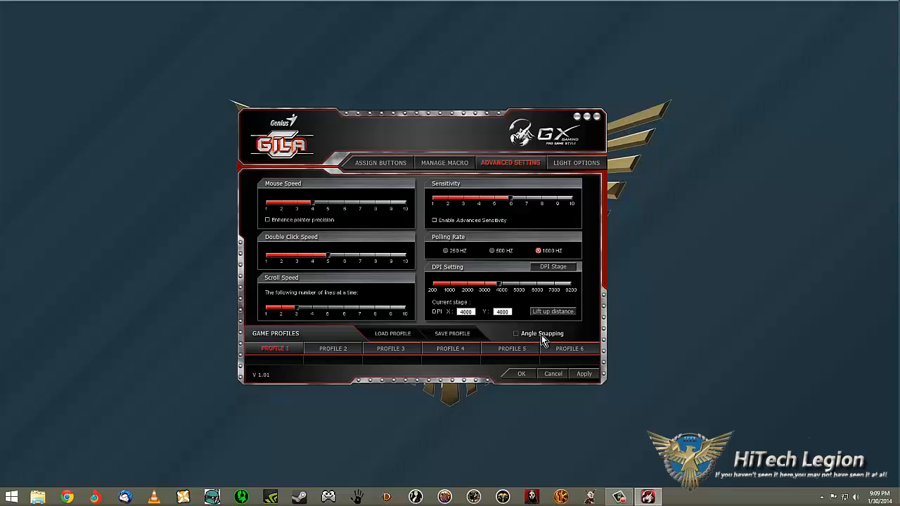
{"action": "mouse_move", "coordinate": [508, 130]}
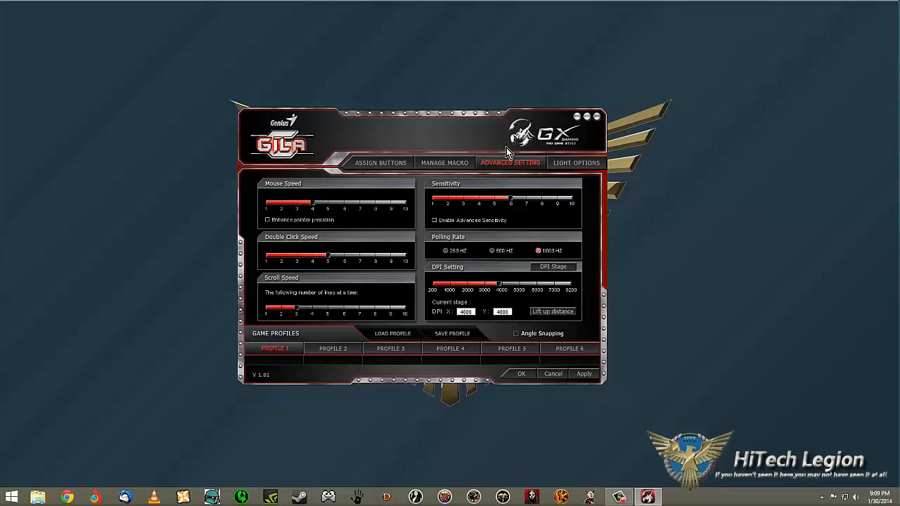
{"action": "mouse_move", "coordinate": [352, 146]}
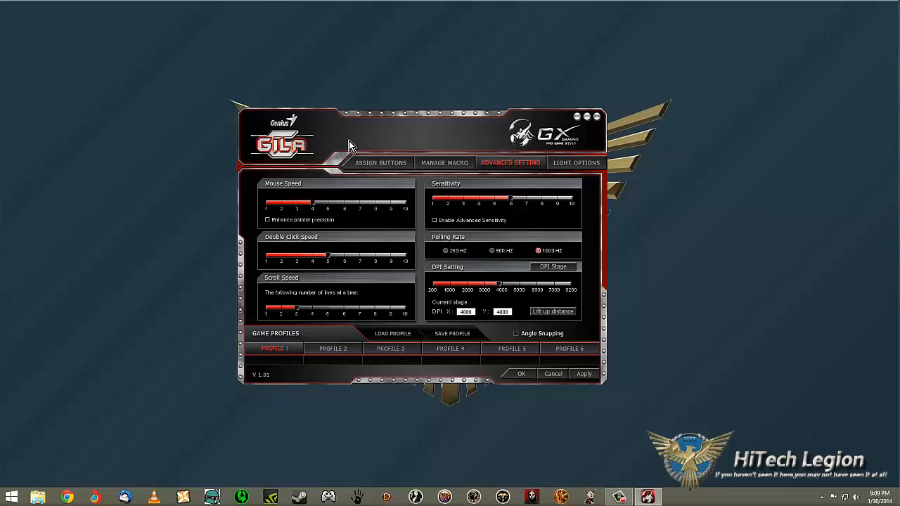
{"action": "mouse_move", "coordinate": [260, 143]}
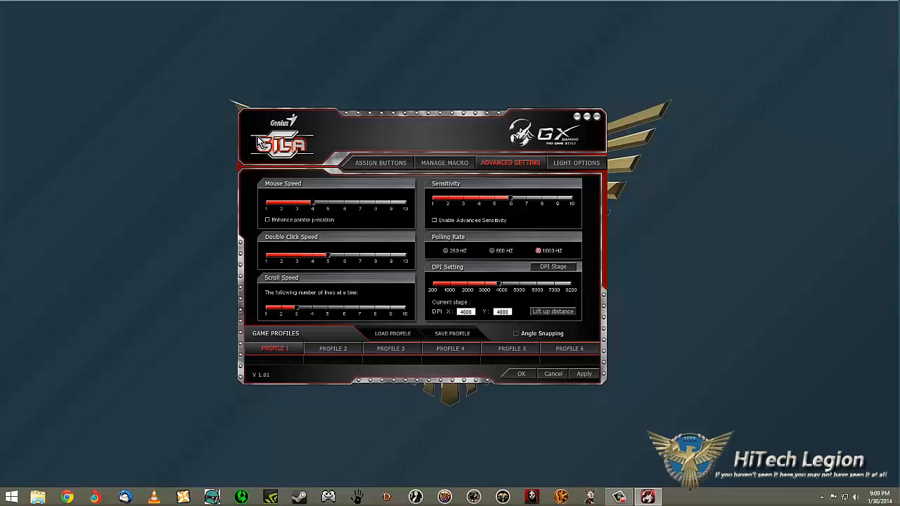
{"action": "mouse_move", "coordinate": [296, 178]}
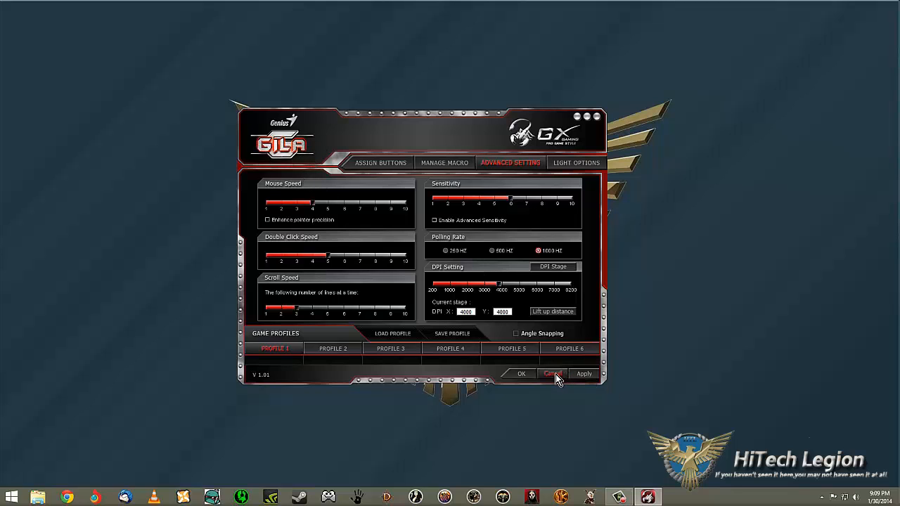
{"action": "left_click", "coordinate": [552, 373]}
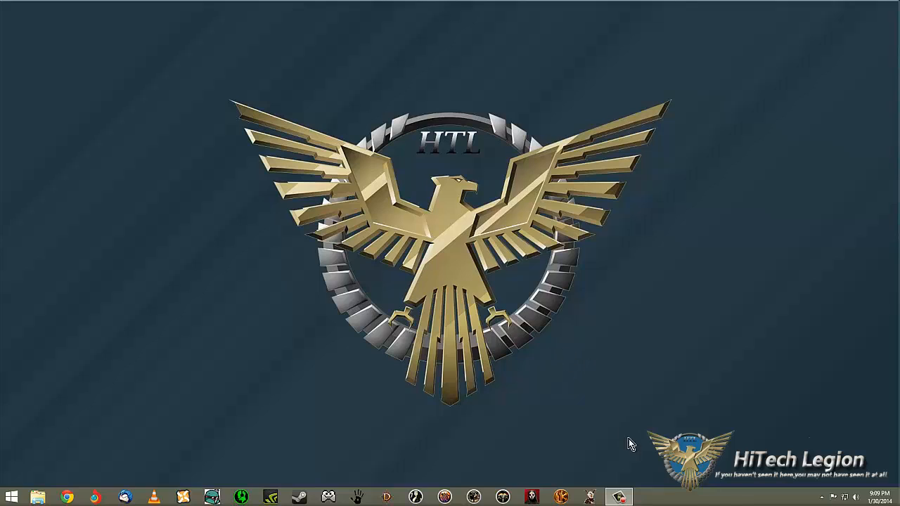
{"action": "mouse_move", "coordinate": [578, 414]}
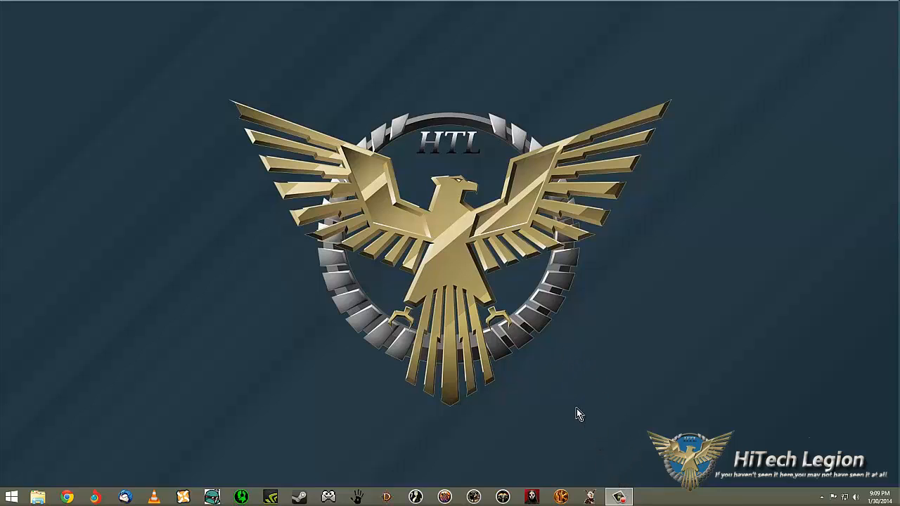